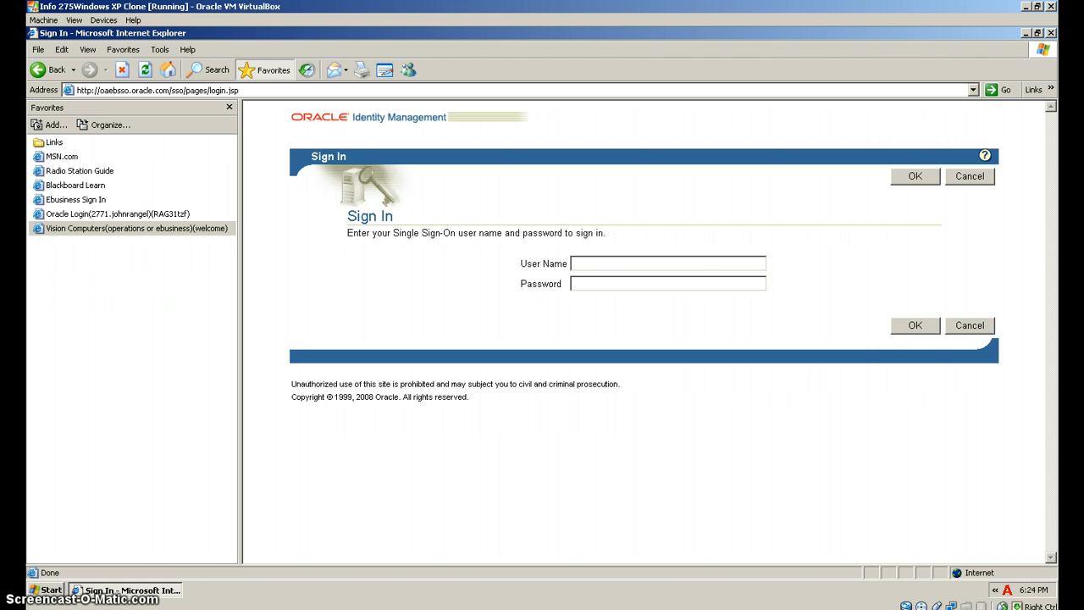
Step: Sign in as user 'operations' to reach the portal home page
type("operations")
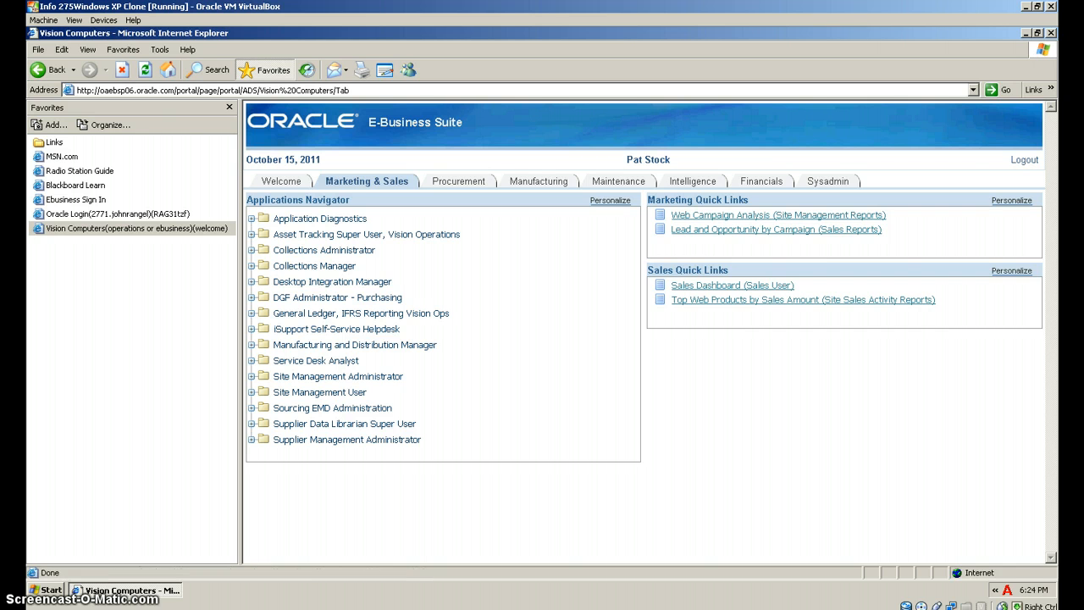
mouse_move(34, 483)
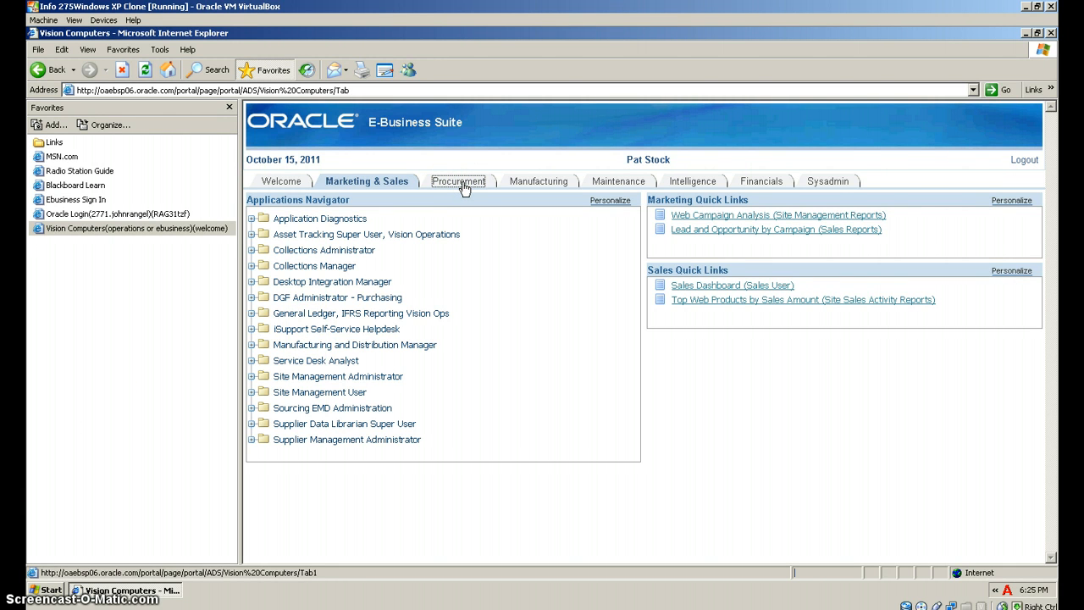
Step: Show the Procurement responsibilities and scroll down to the Order Management entries
left_click(457, 179)
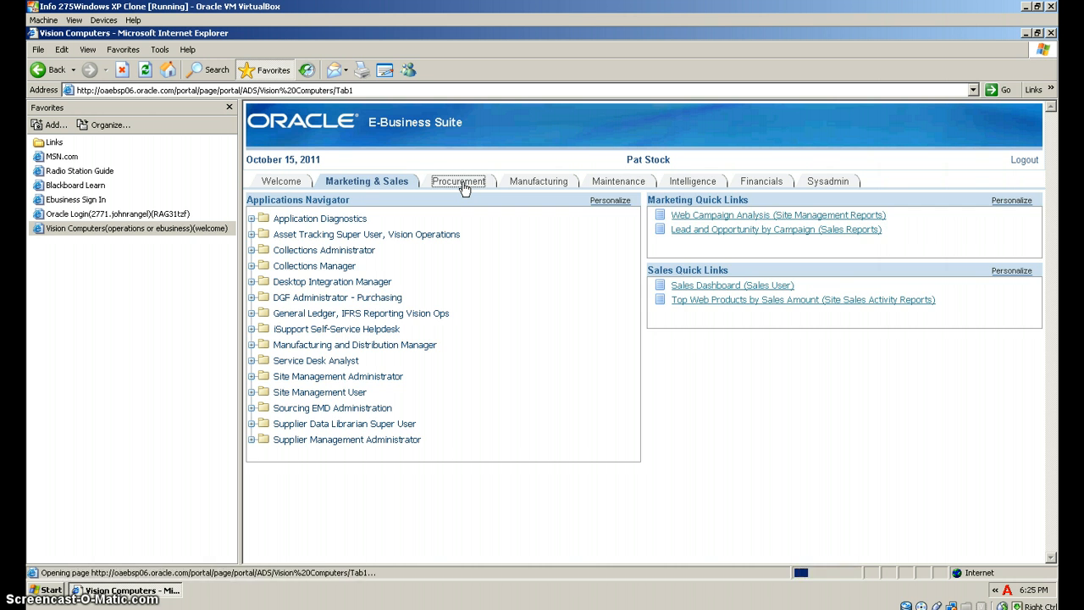
left_click(456, 179)
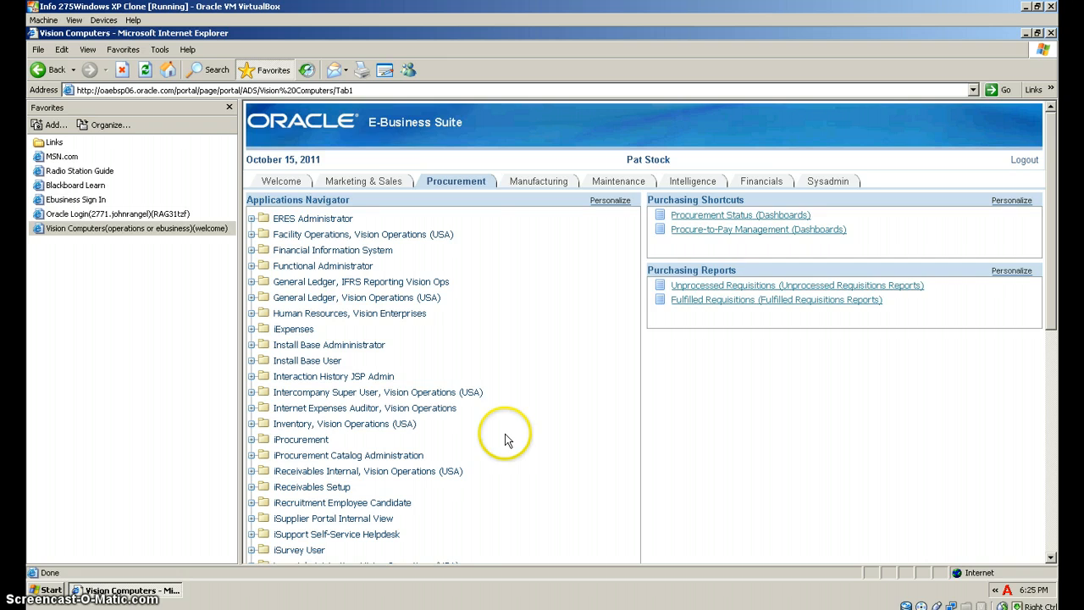
scroll("down", 3)
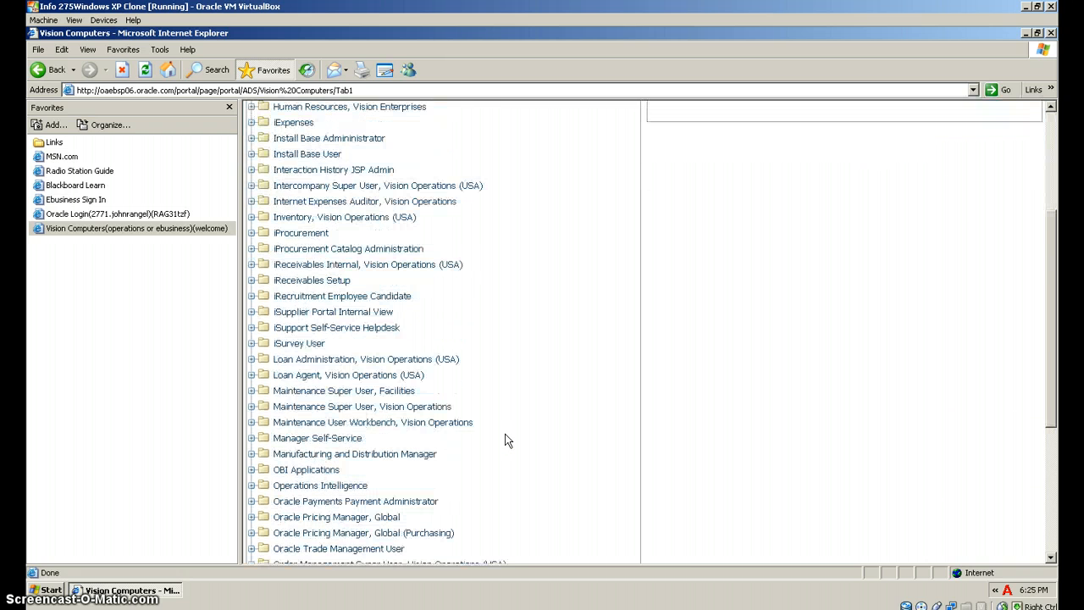
scroll("down", 3)
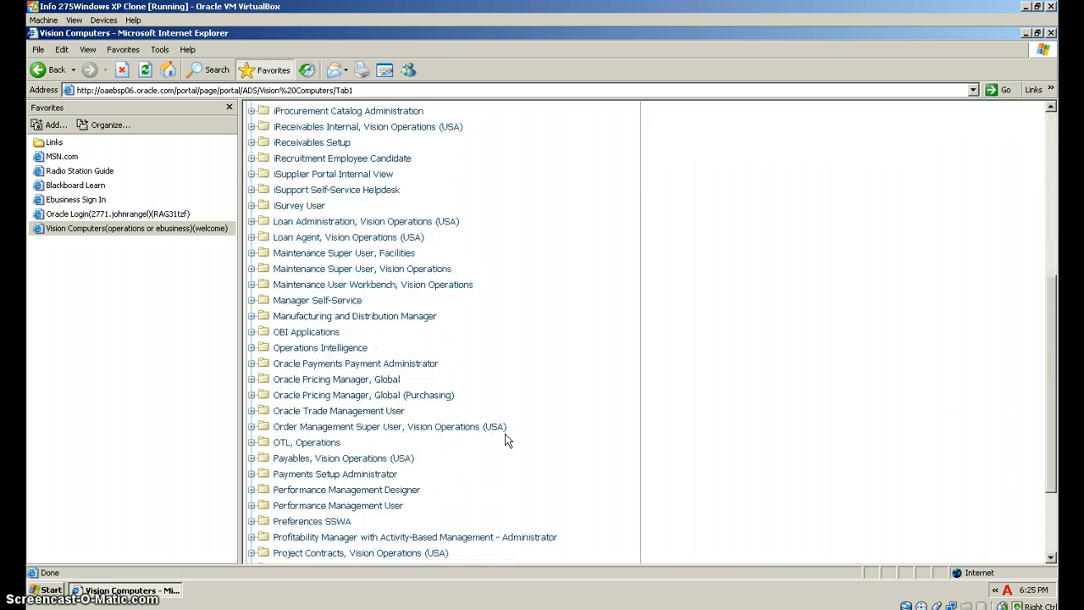
scroll("down", 3)
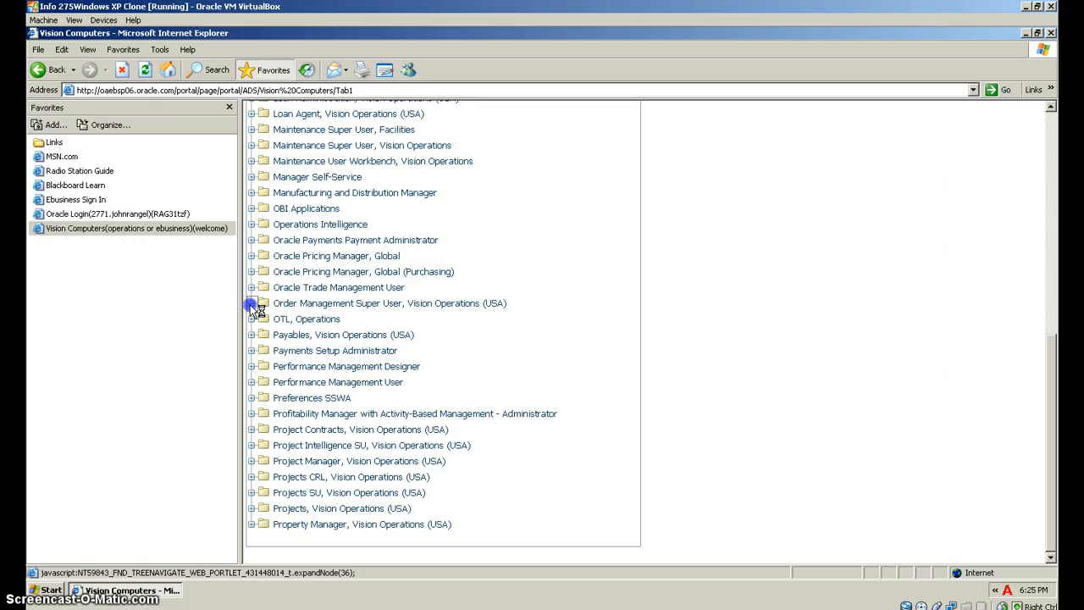
mouse_move(253, 305)
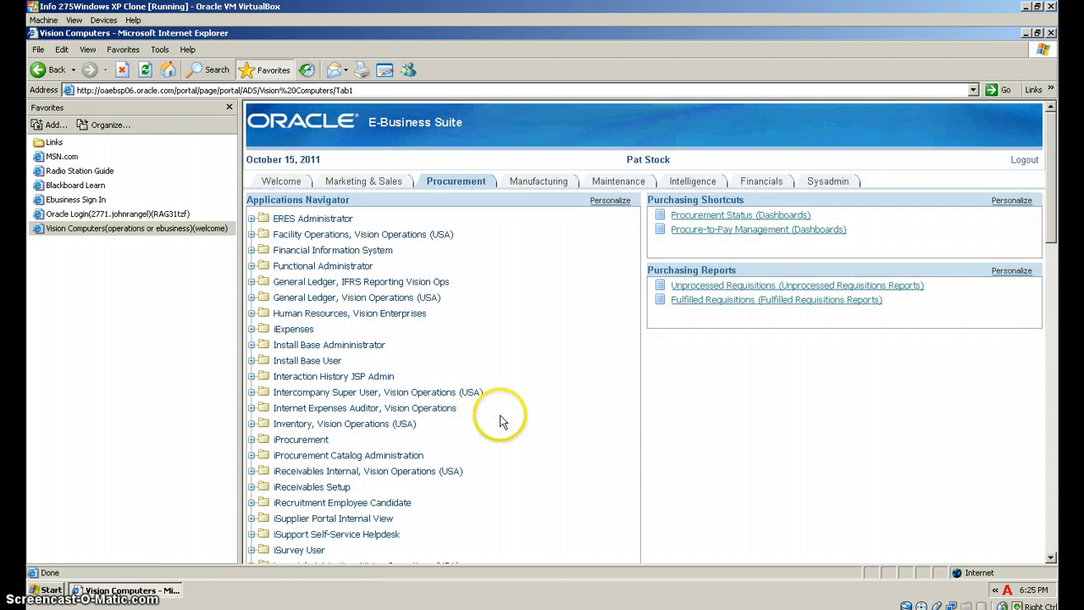
Step: Expand Advanced Pricing and launch the 'Price Lists: Copy Price List' form
scroll("down", 3)
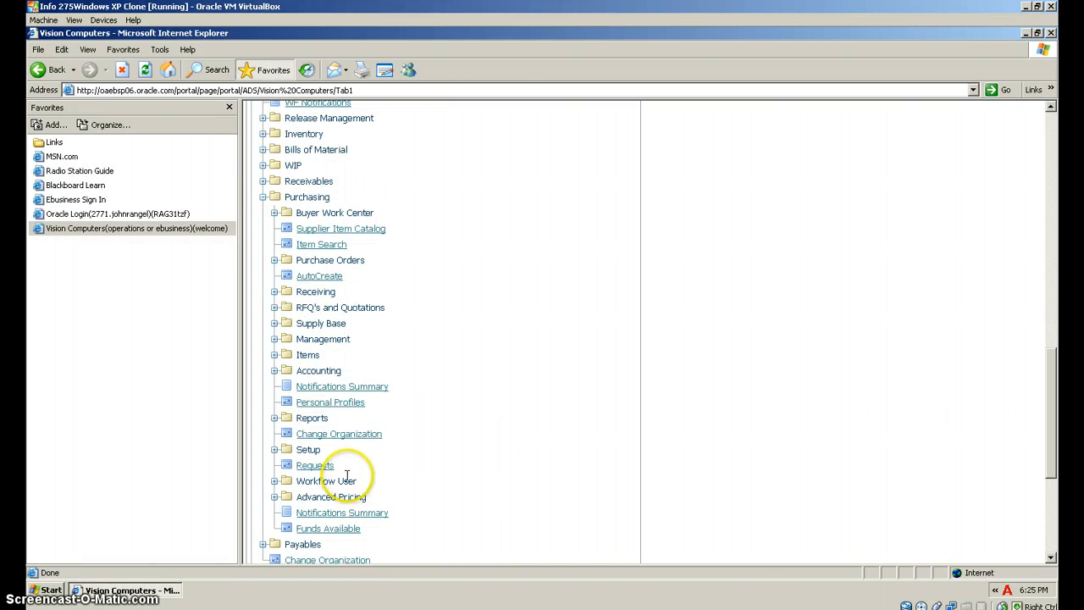
mouse_move(274, 502)
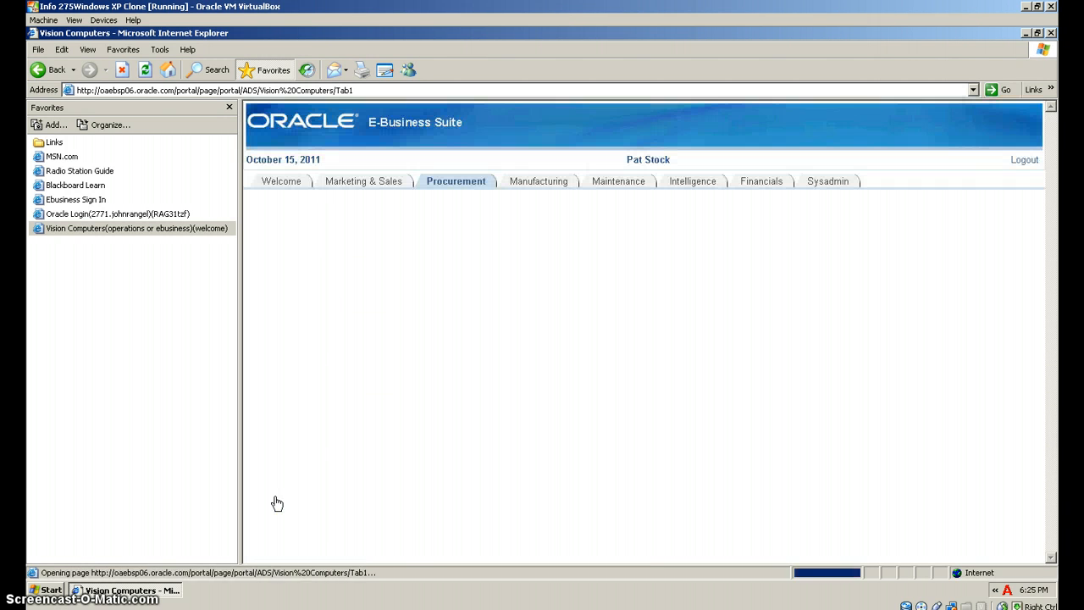
left_click(454, 179)
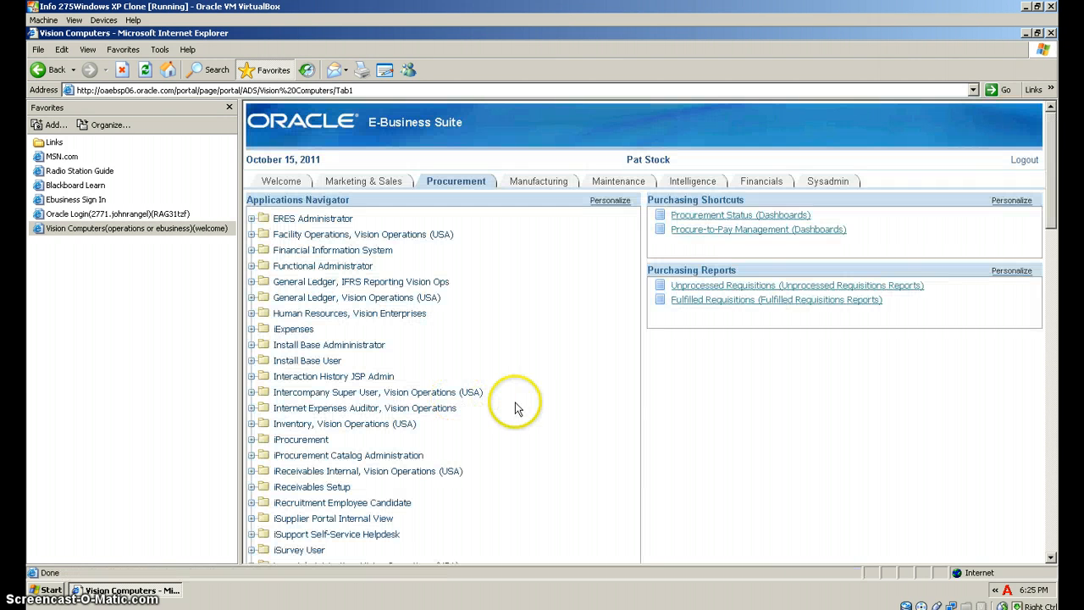
mouse_move(519, 420)
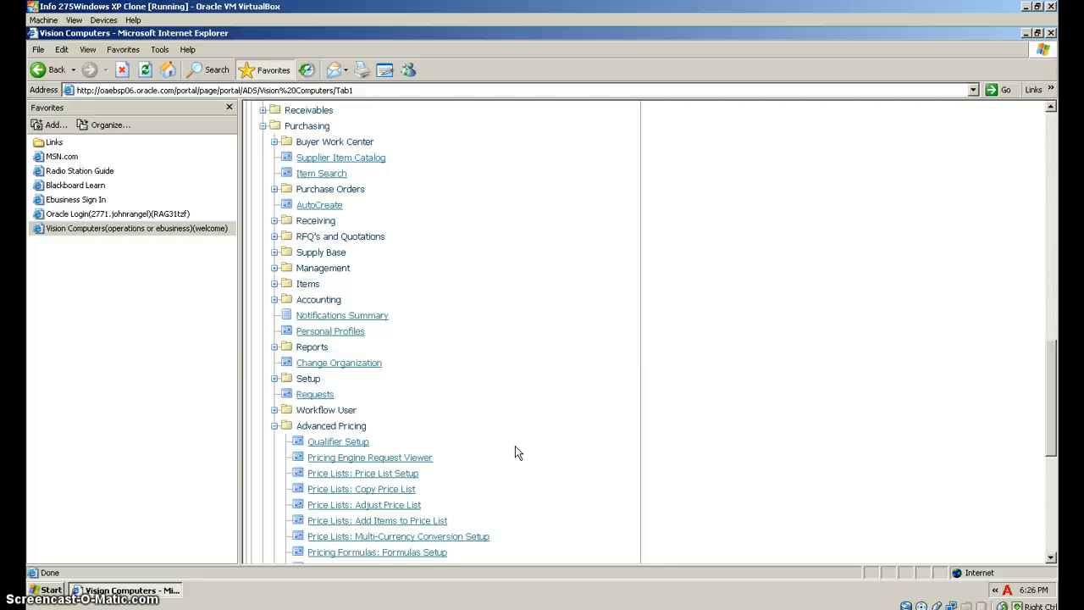
mouse_move(415, 459)
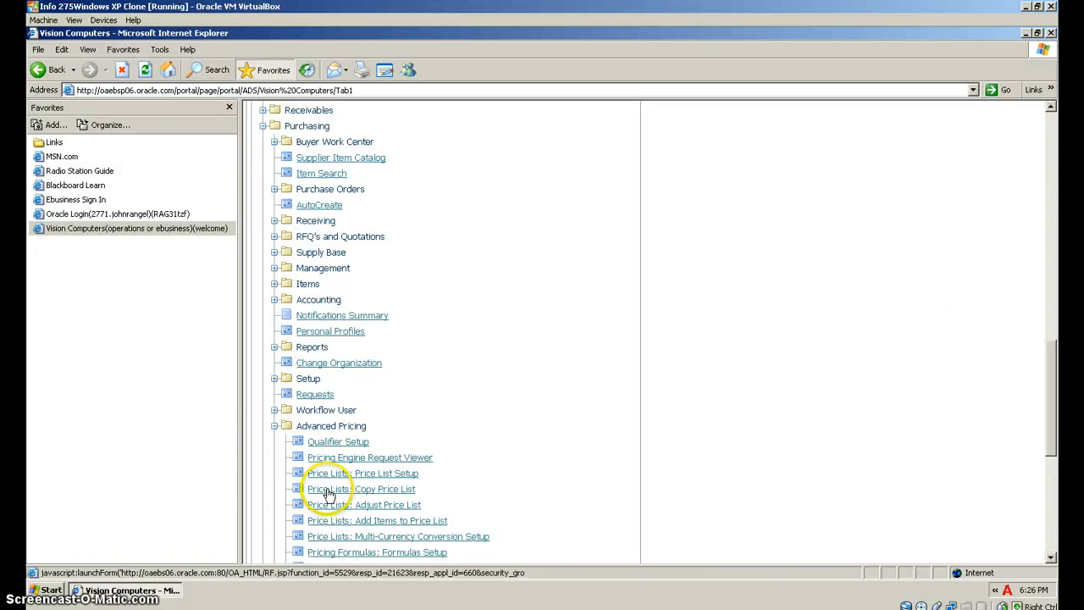
left_click(366, 488)
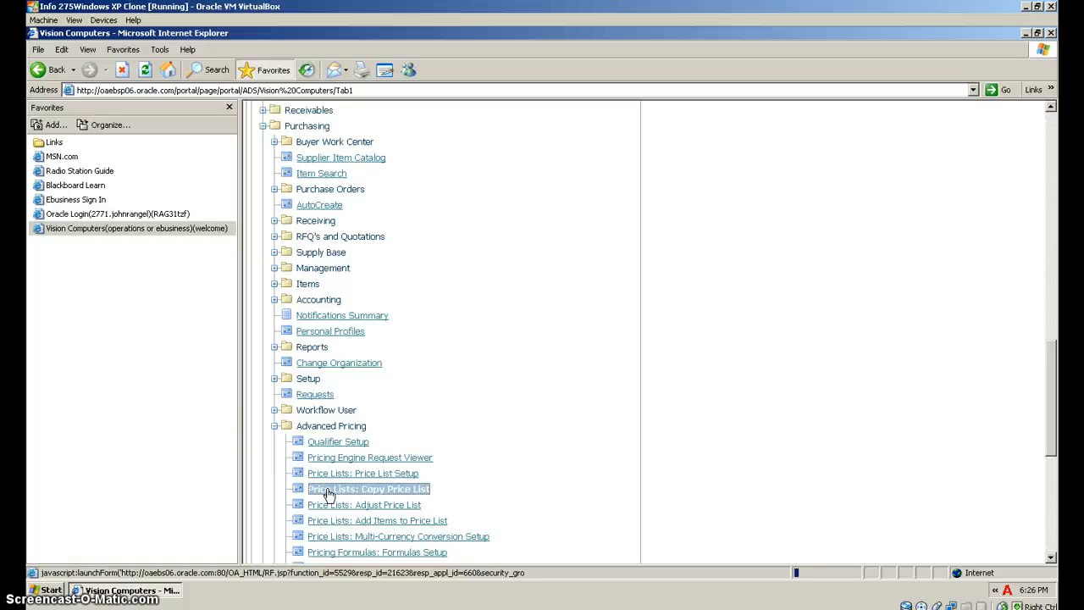
left_click(369, 488)
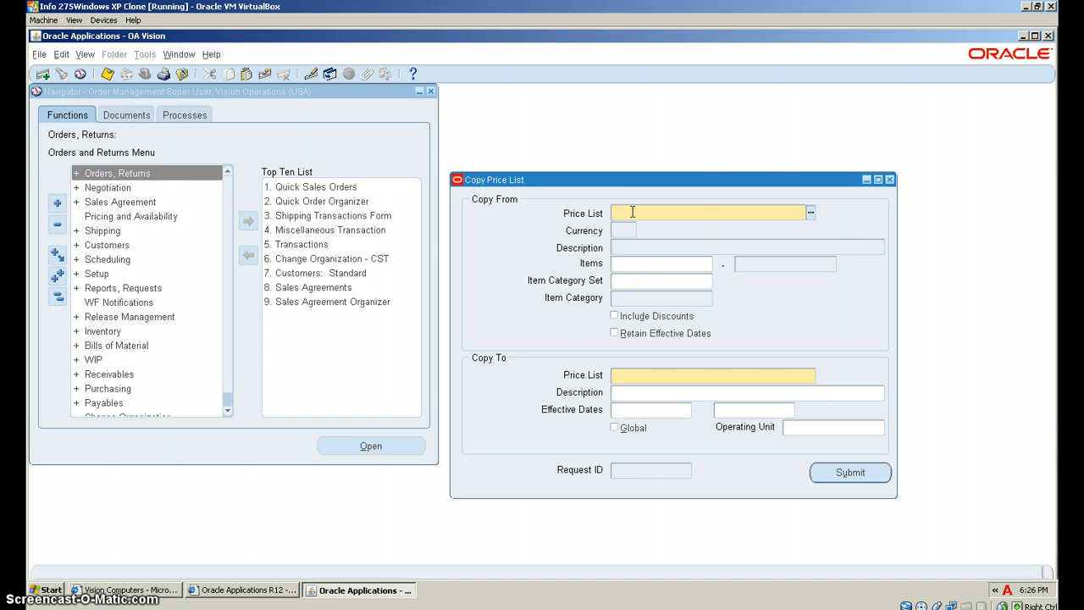
Step: Choose Corporate as the Copy From price list
type("Corporate")
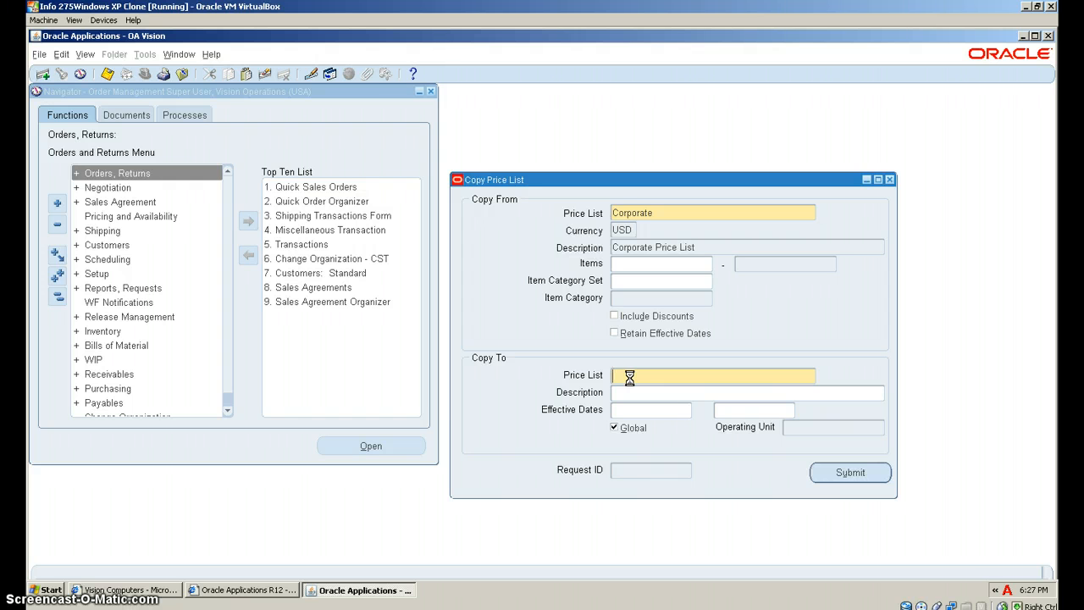
Step: Name the Copy To price list XZ-New Corporate
type("X")
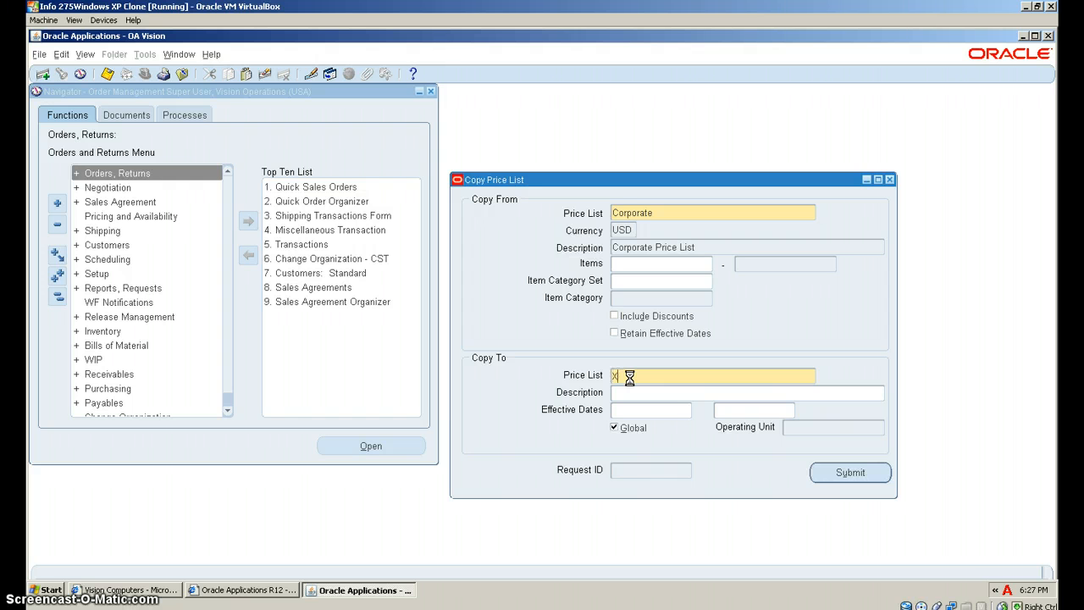
type("Z")
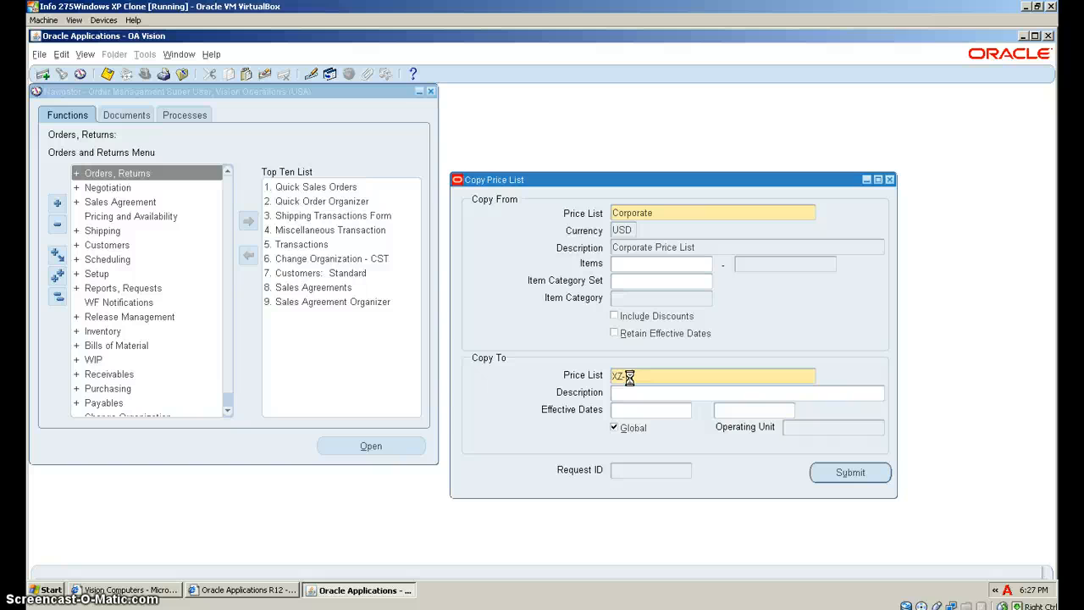
type("new")
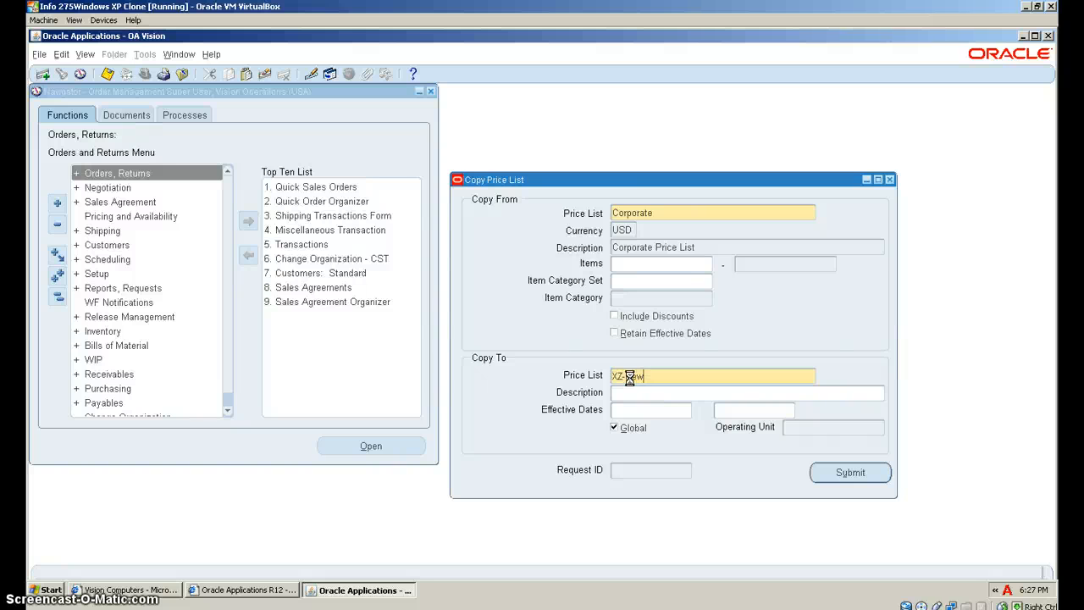
type("Corporate")
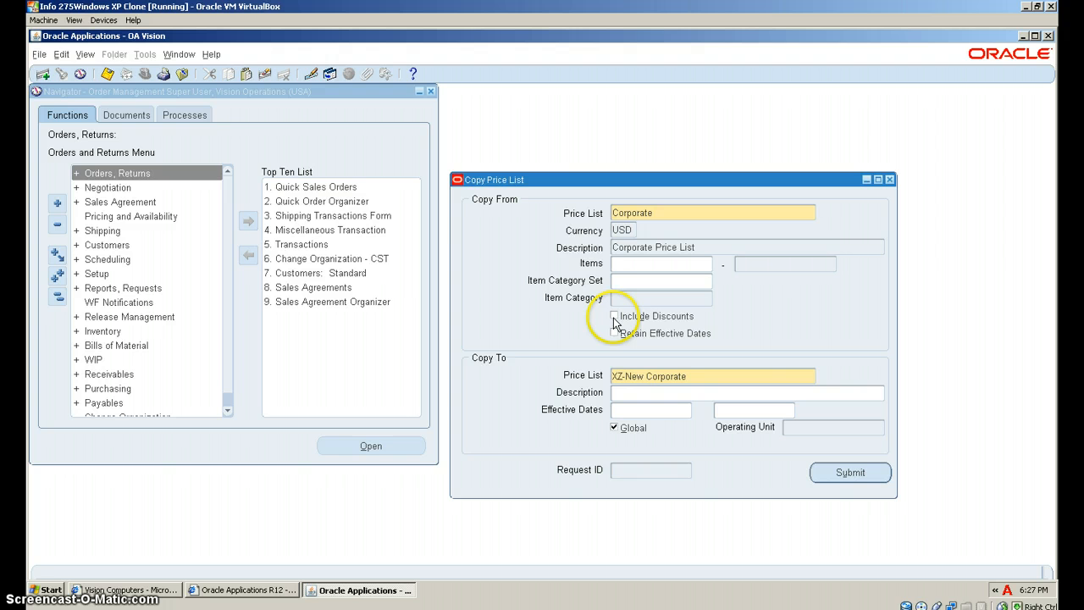
Step: Include discounts, retain effective dates, and describe the new list as My Prices
left_click(620, 317)
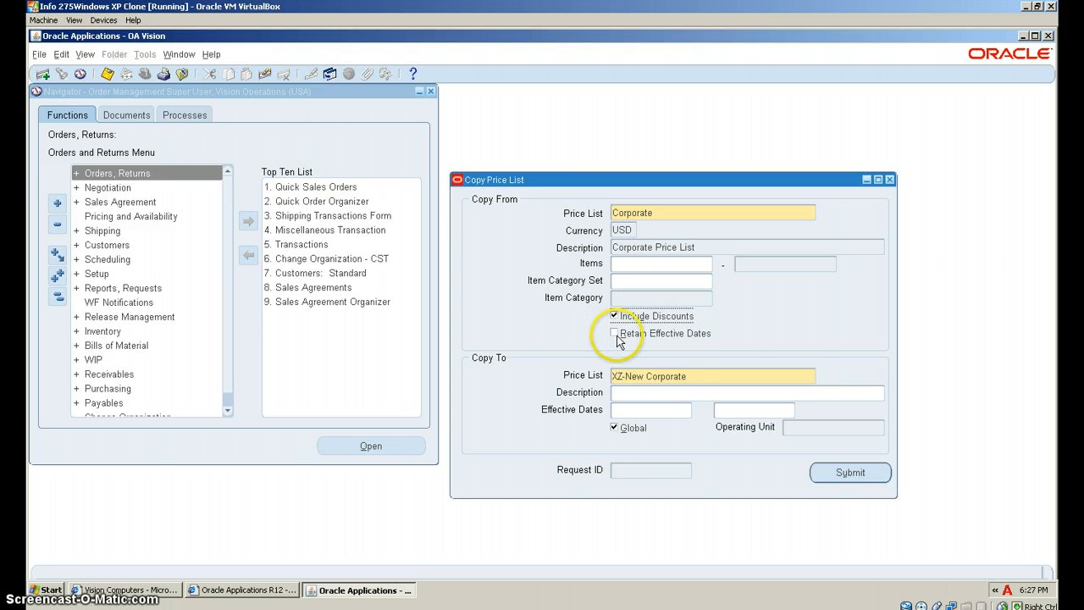
left_click(614, 332)
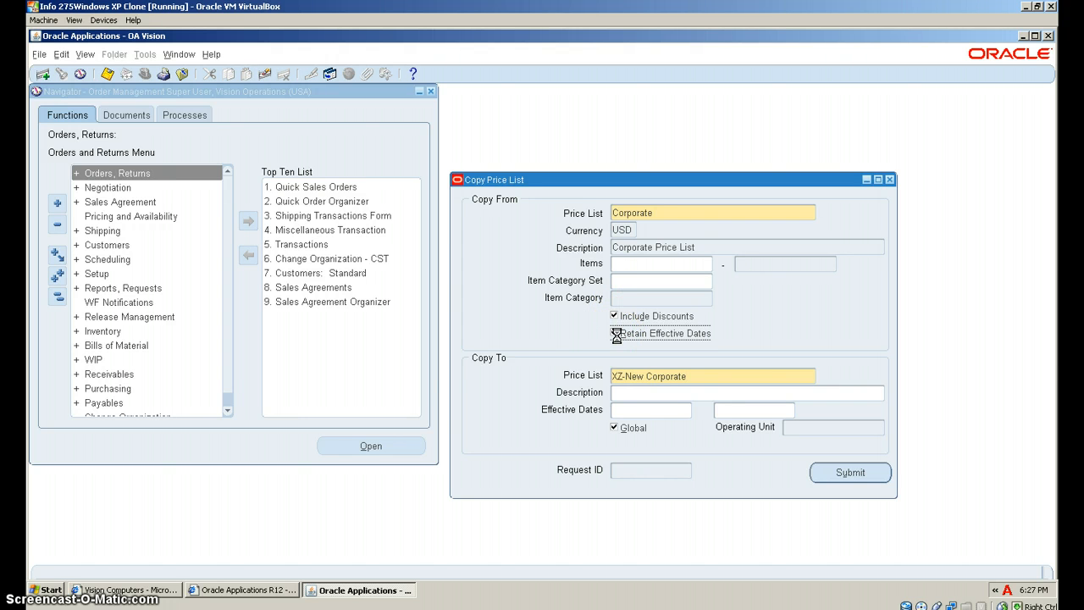
left_click(614, 334)
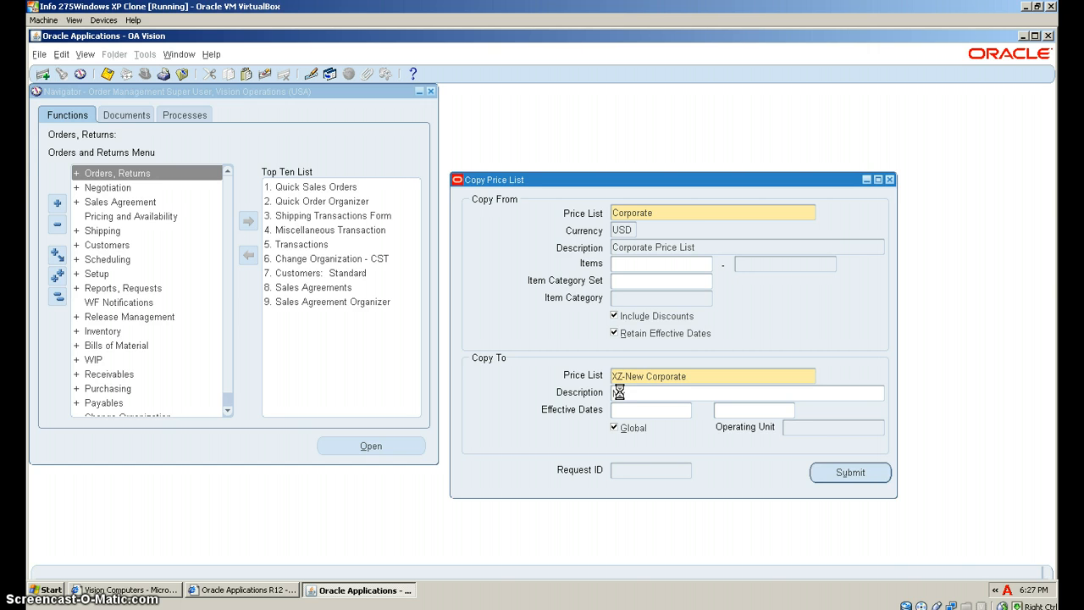
type("Prices")
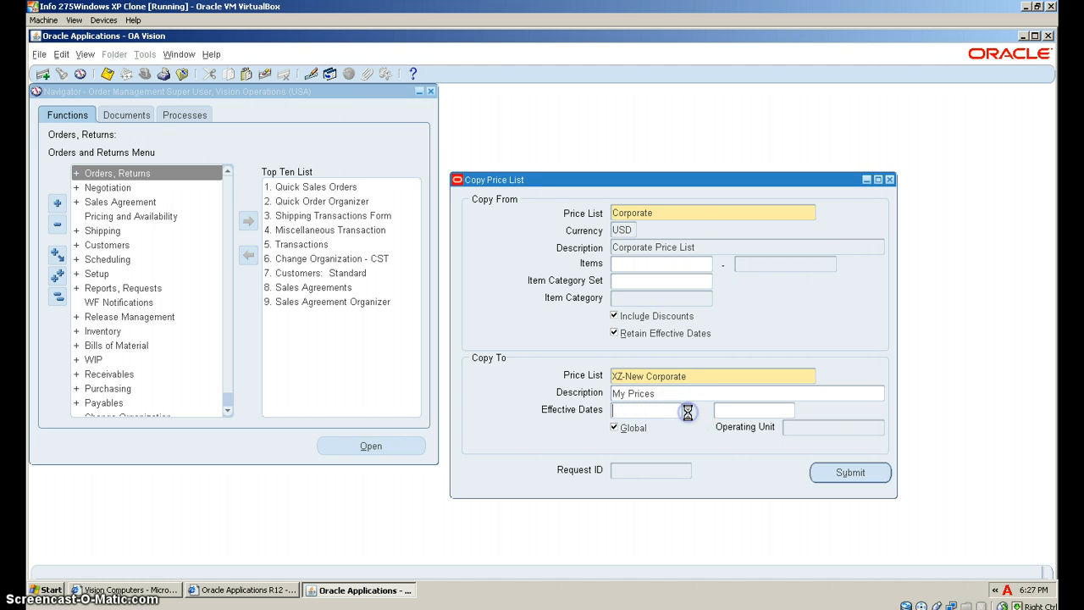
left_click(686, 411)
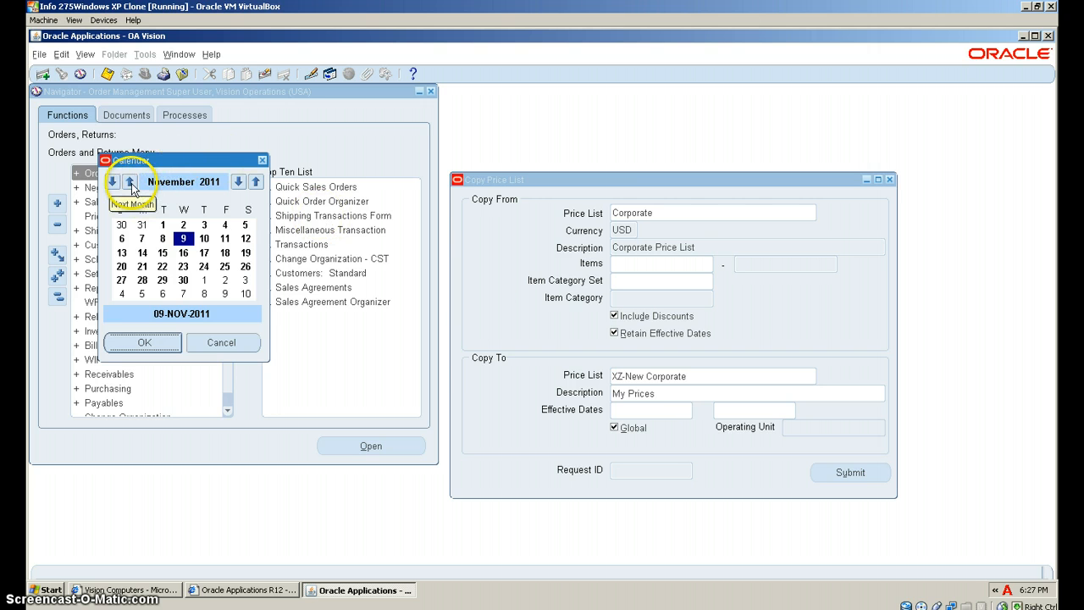
Step: Accept start date 09-NOV-2011, submit the copy, and acknowledge the price-break note for request 7072835
left_click(130, 182)
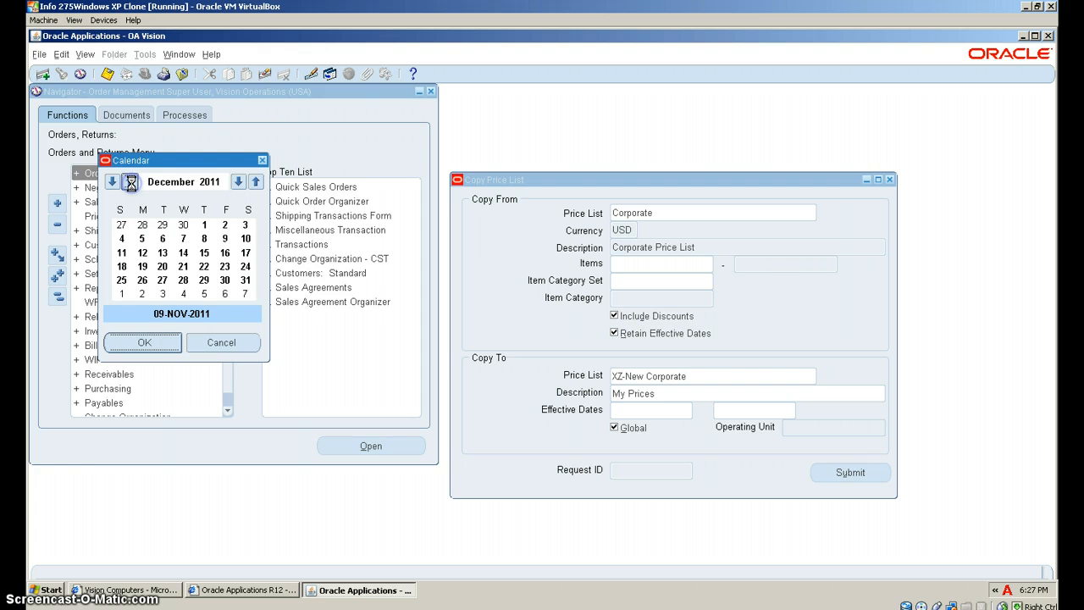
left_click(256, 181)
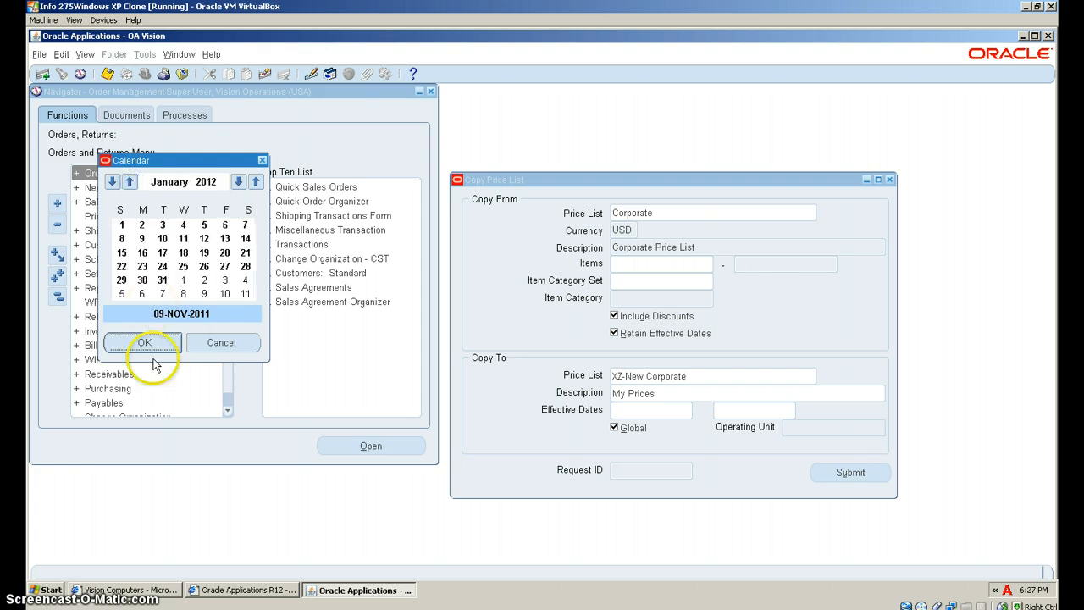
left_click(144, 342)
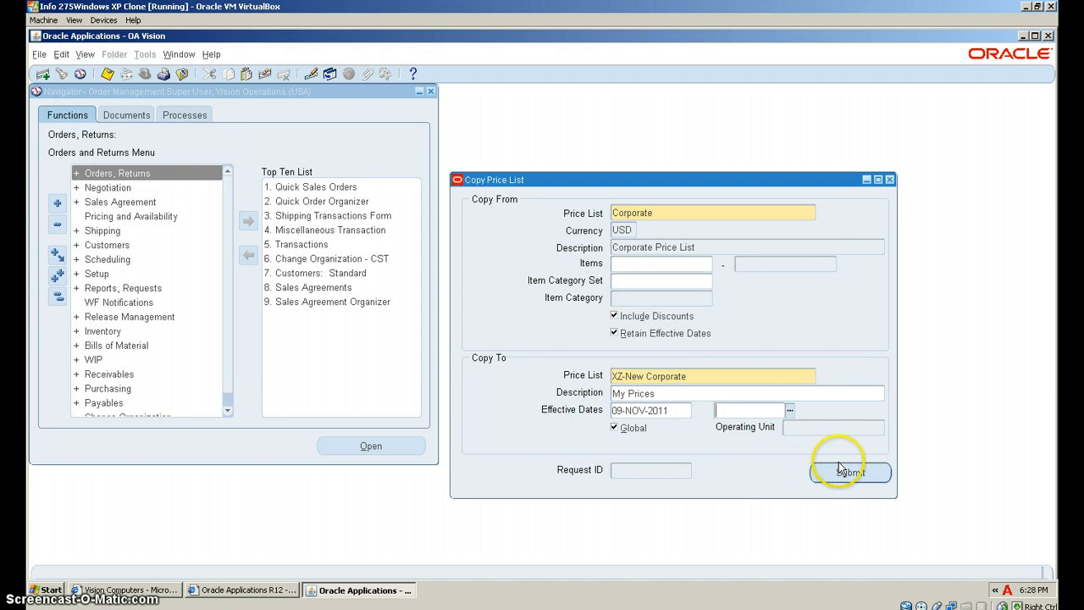
left_click(851, 471)
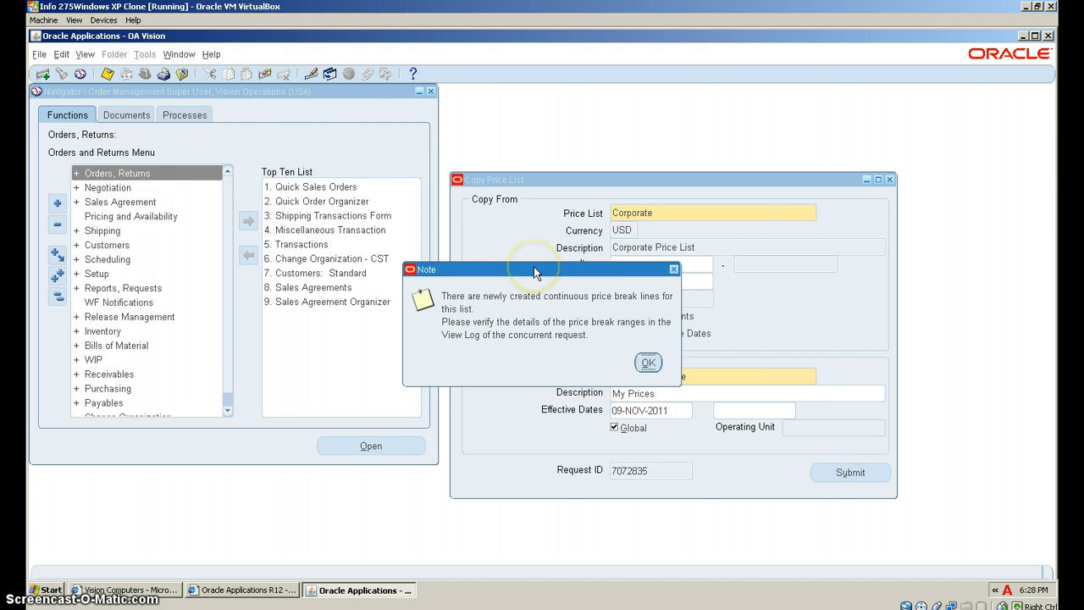
mouse_move(635, 356)
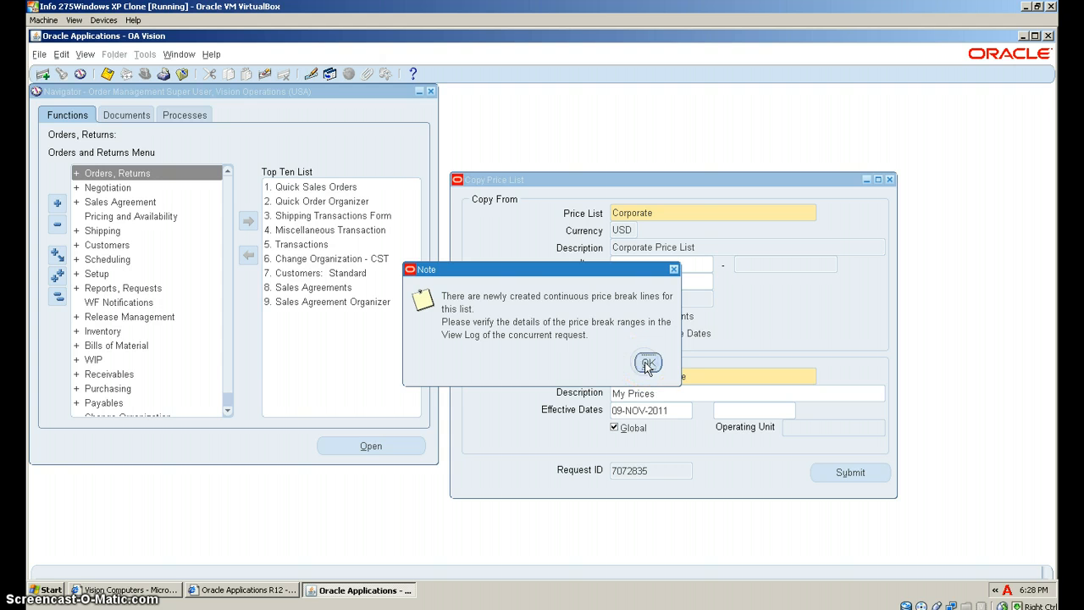
left_click(647, 362)
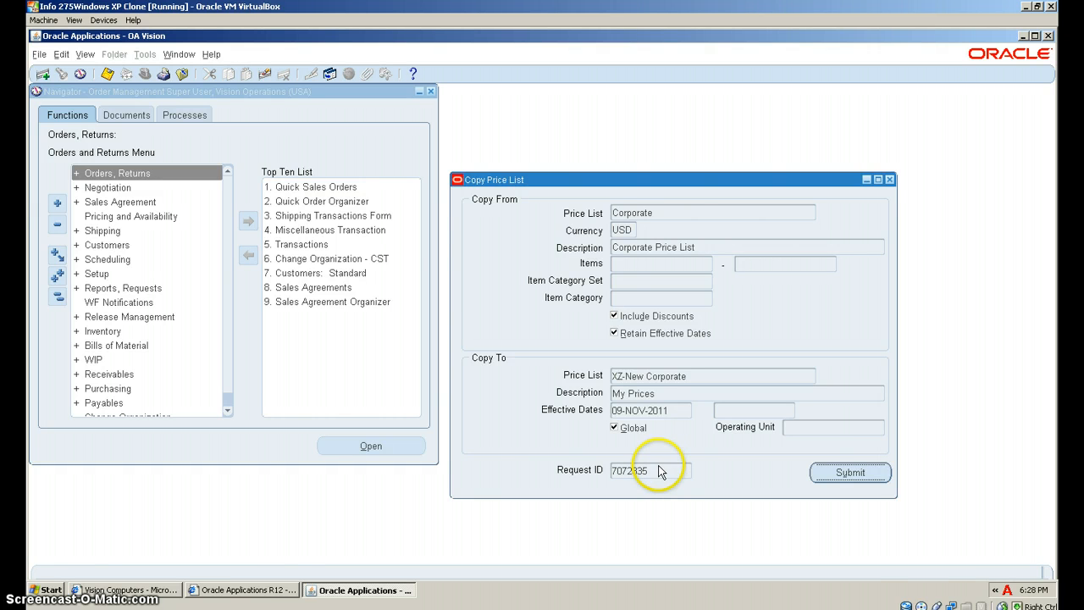
mouse_move(94, 288)
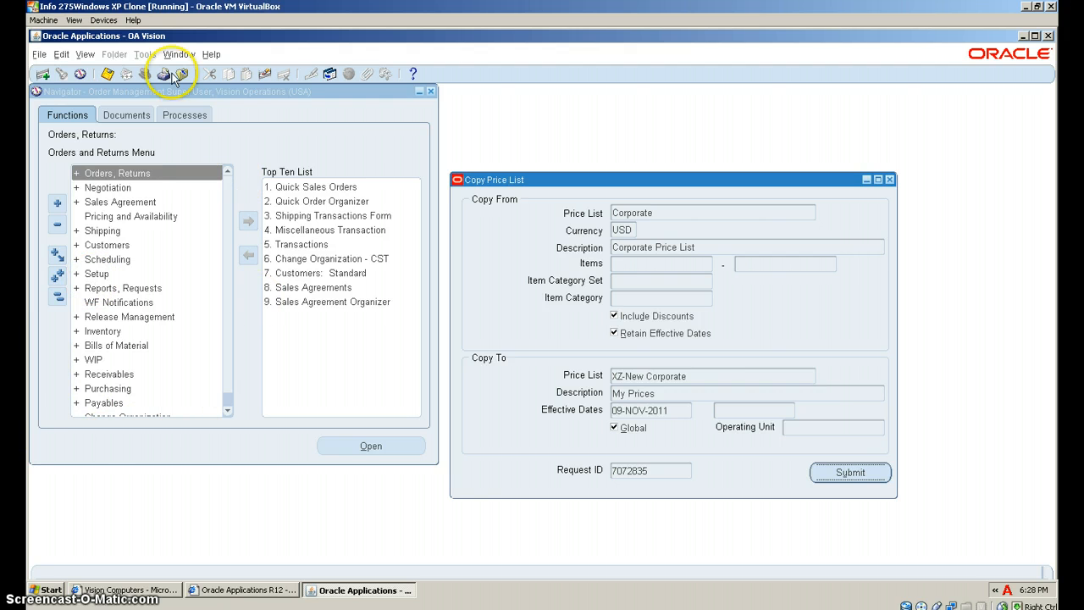
mouse_move(85, 54)
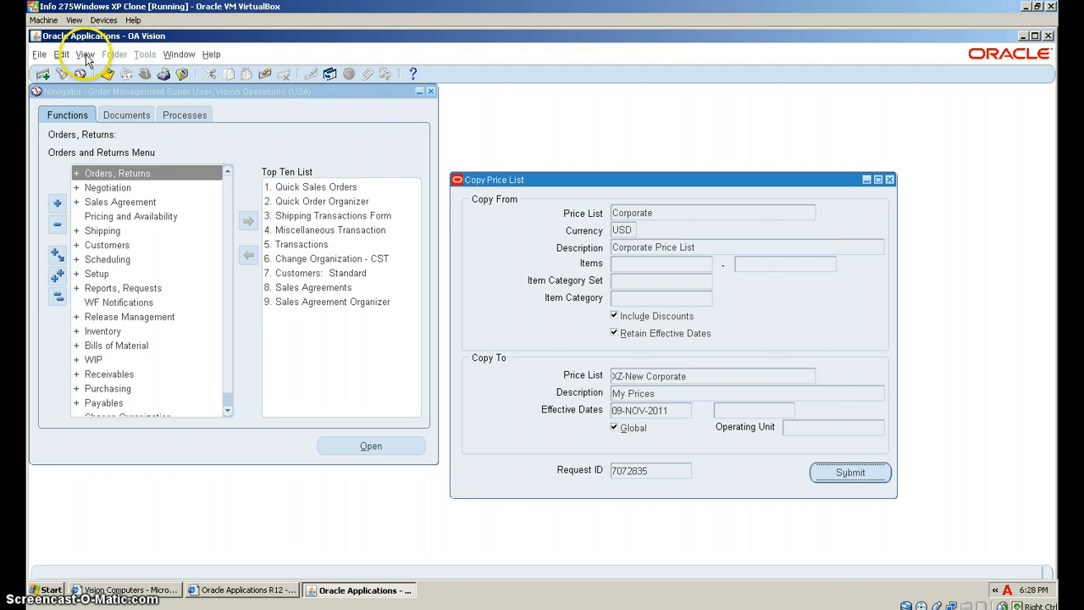
Step: Find specific request 7072835 and confirm it shows Completed, Normal
left_click(83, 54)
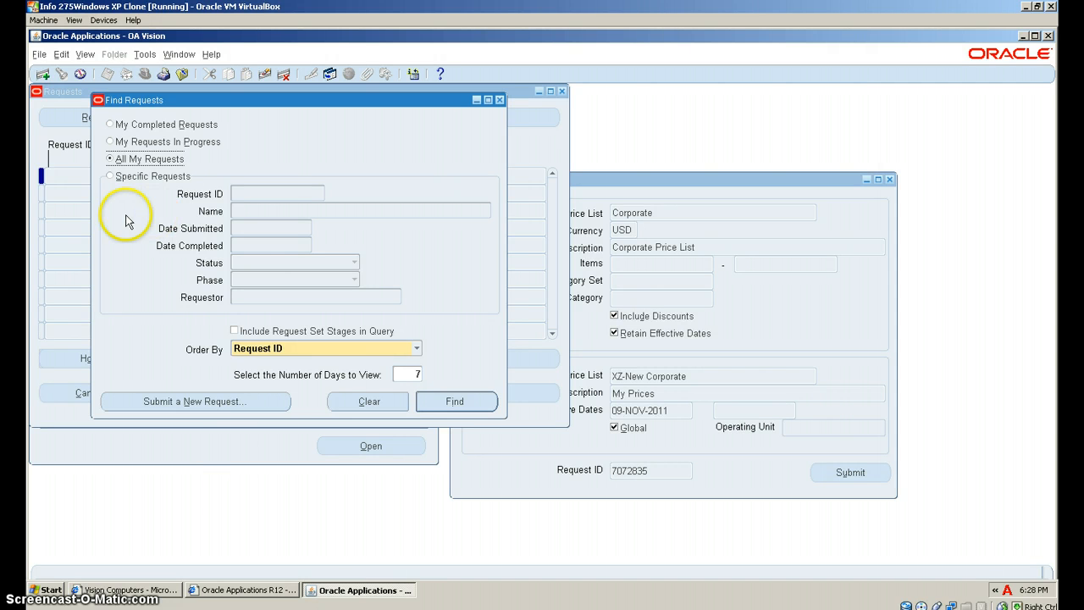
left_click(110, 176)
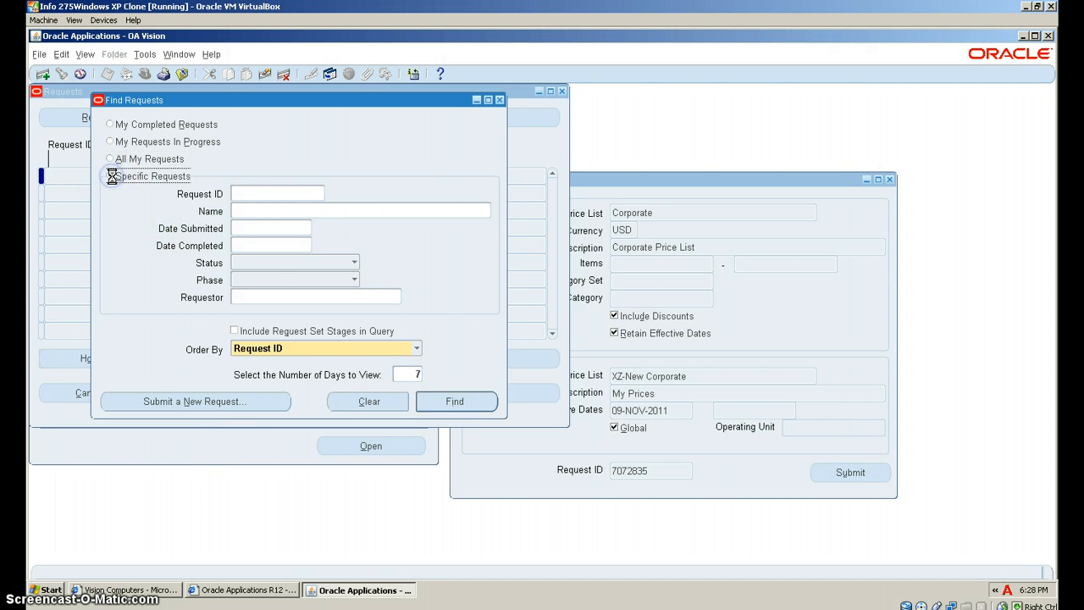
left_click(109, 176)
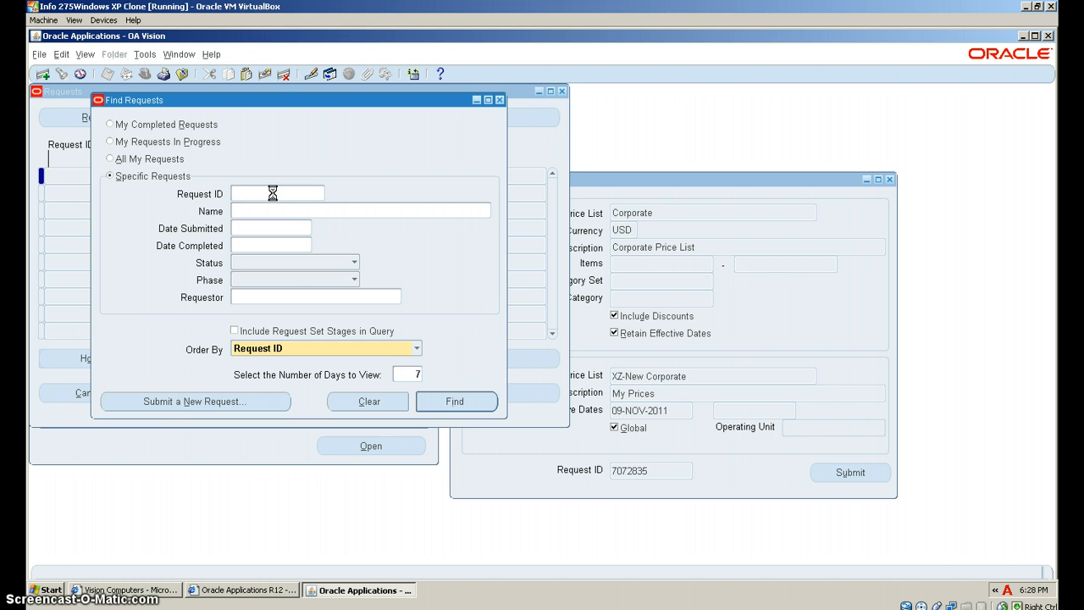
type("7072835")
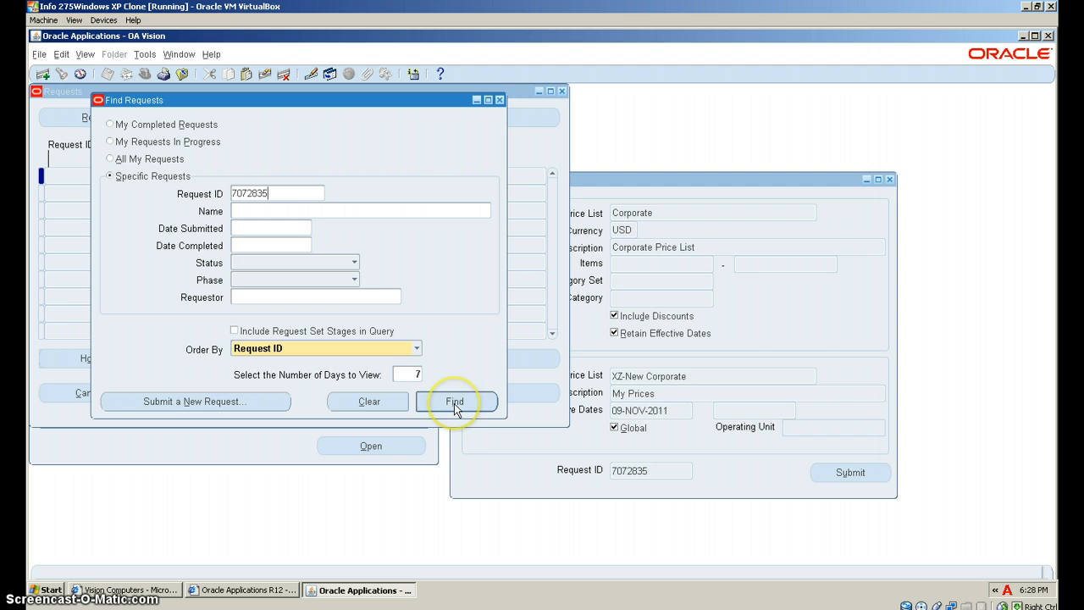
left_click(457, 402)
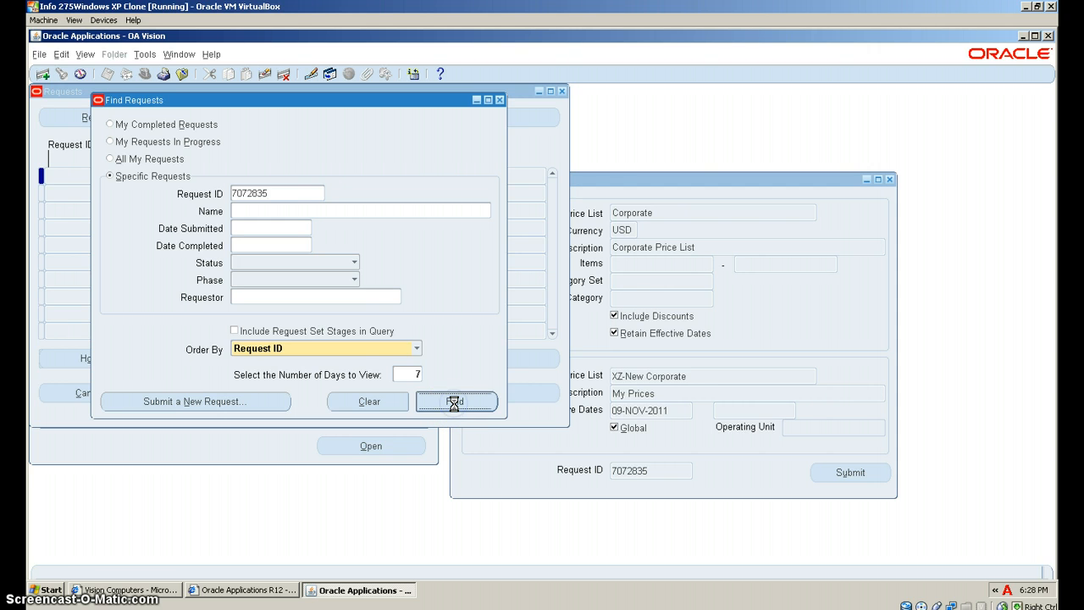
left_click(455, 402)
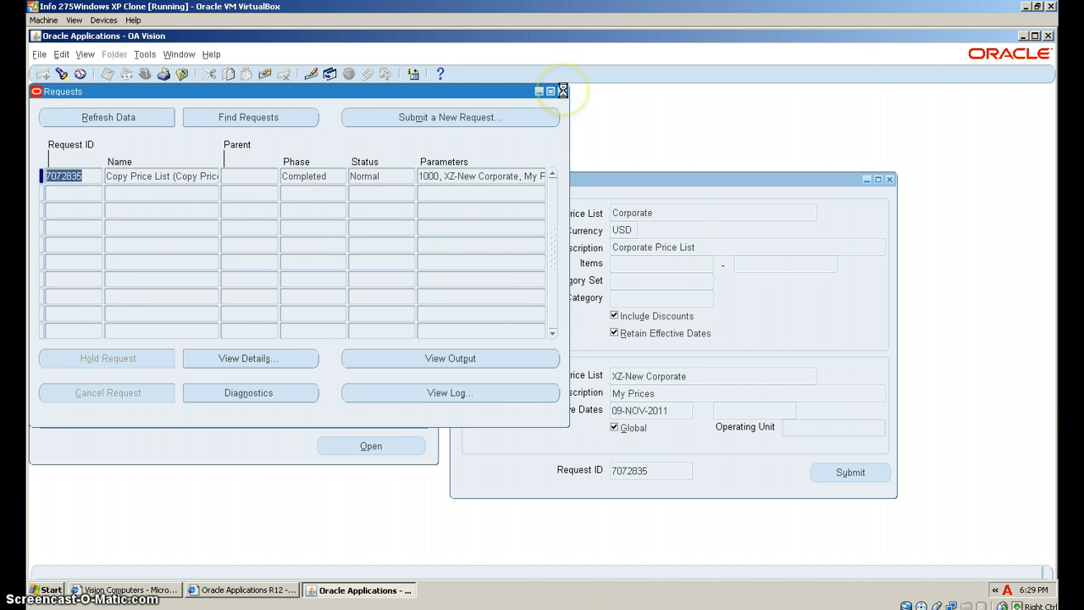
Step: Close the Requests and Copy Price List windows and exit the Oracle Applications session
left_click(562, 88)
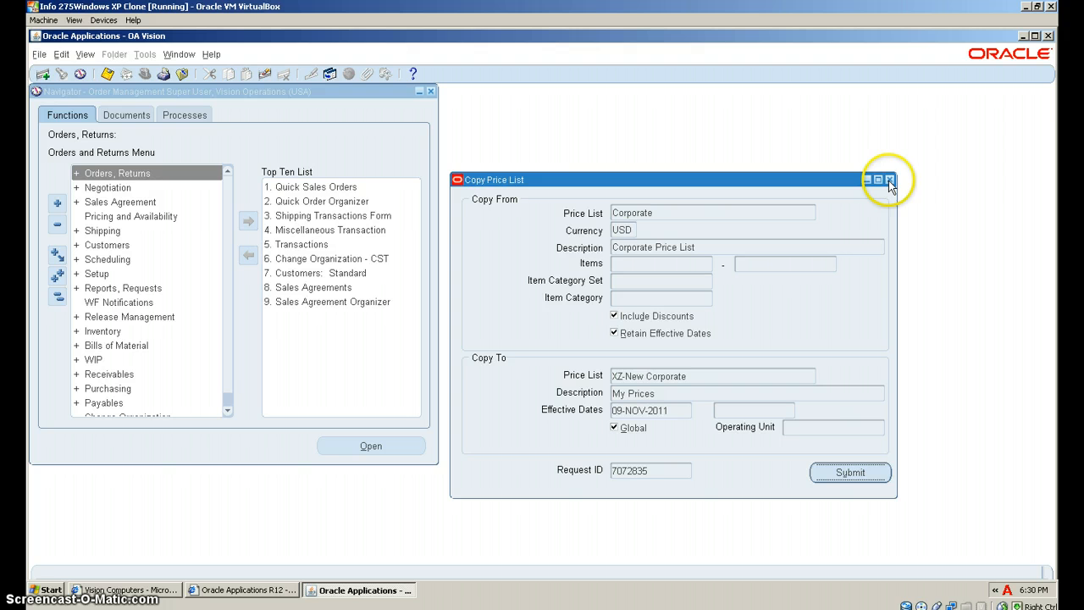
left_click(888, 180)
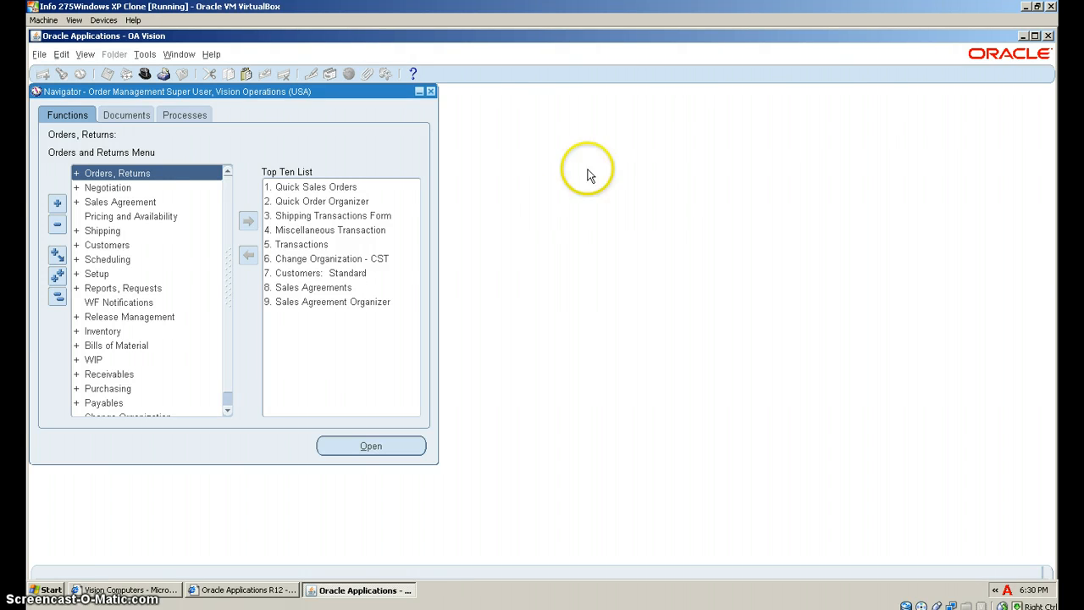
mouse_move(1025, 58)
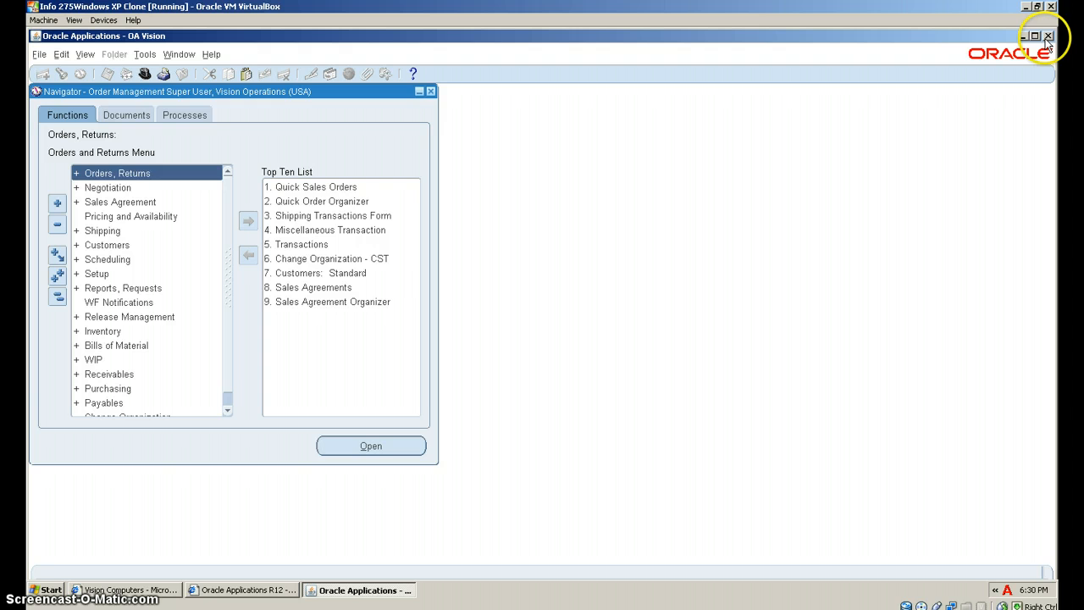
left_click(1044, 36)
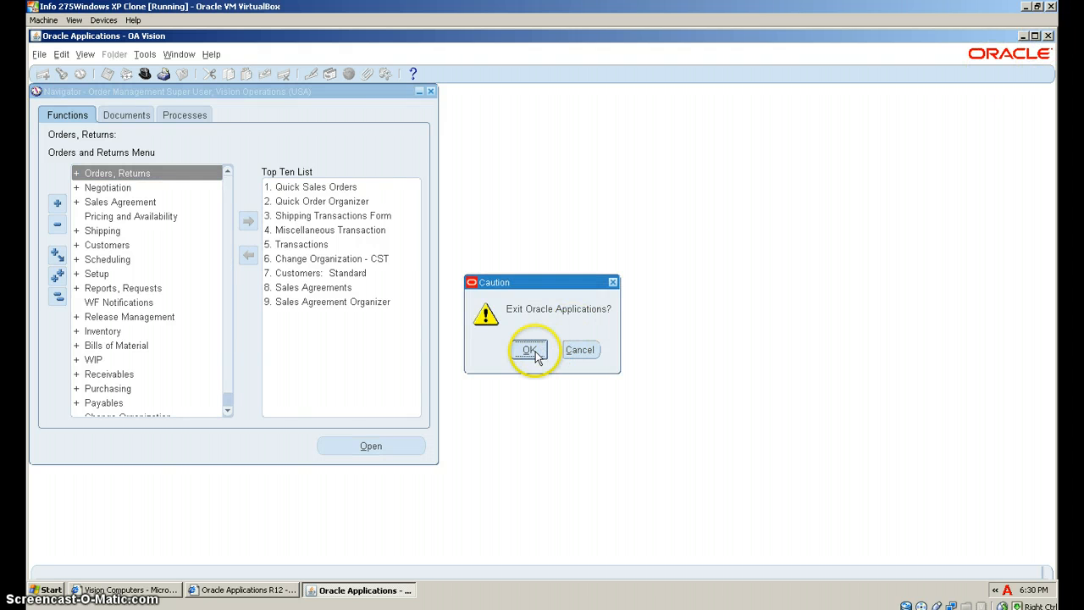
left_click(529, 349)
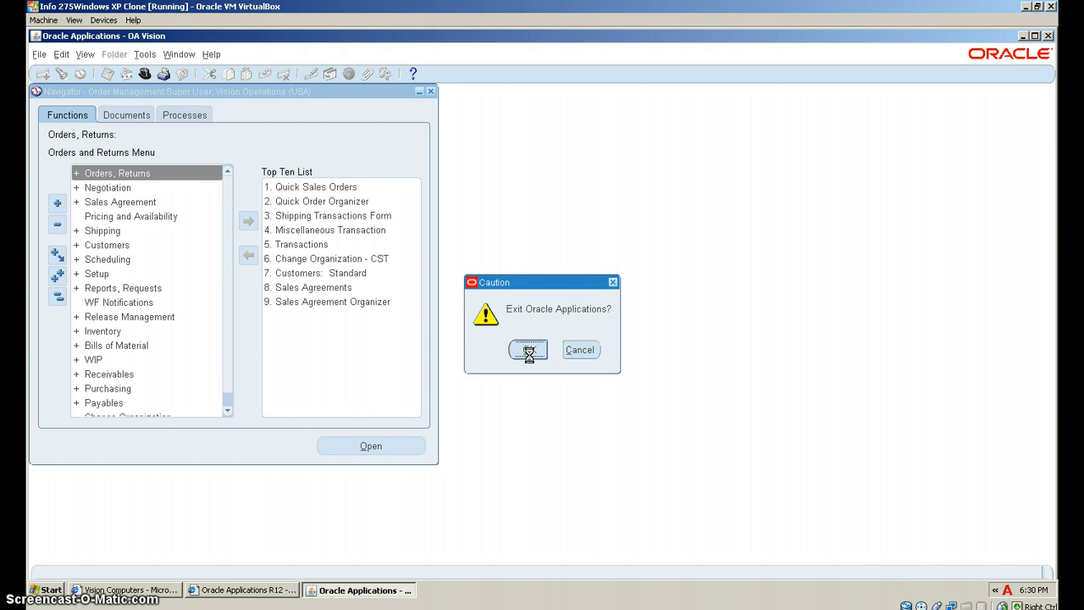
left_click(528, 349)
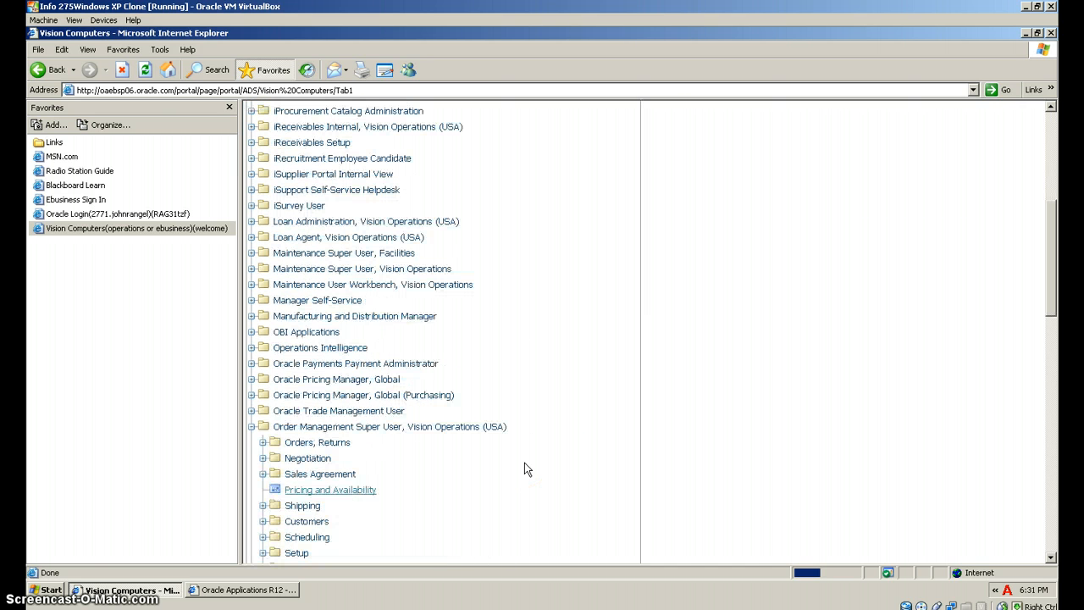
Step: Scroll to Advanced Pricing and launch 'Price Lists: Price List Setup'
scroll("down", 3)
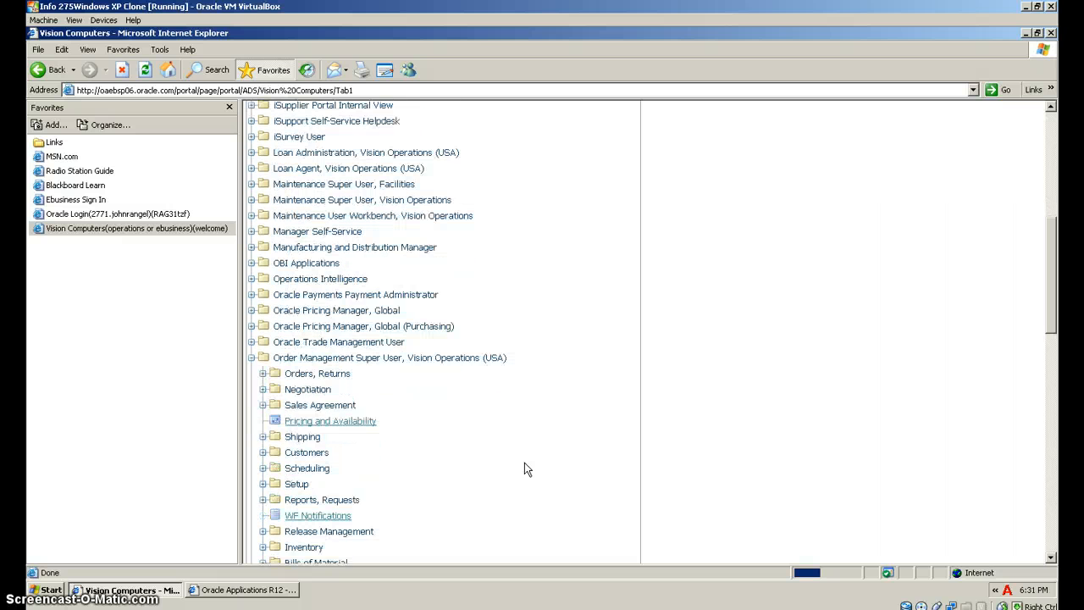
scroll("down", 3)
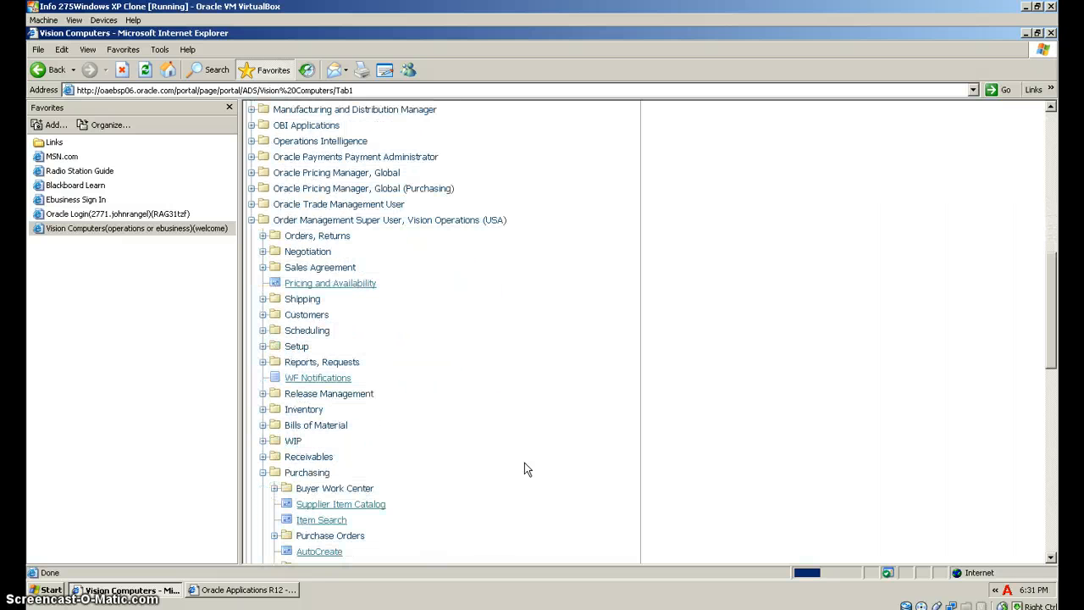
scroll("down", 3)
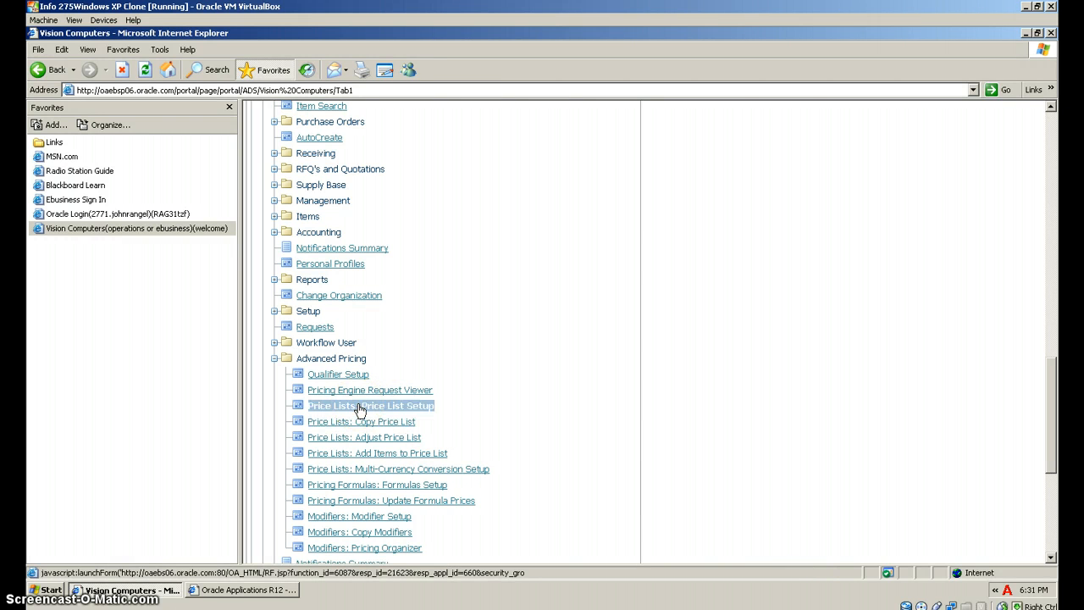
left_click(369, 407)
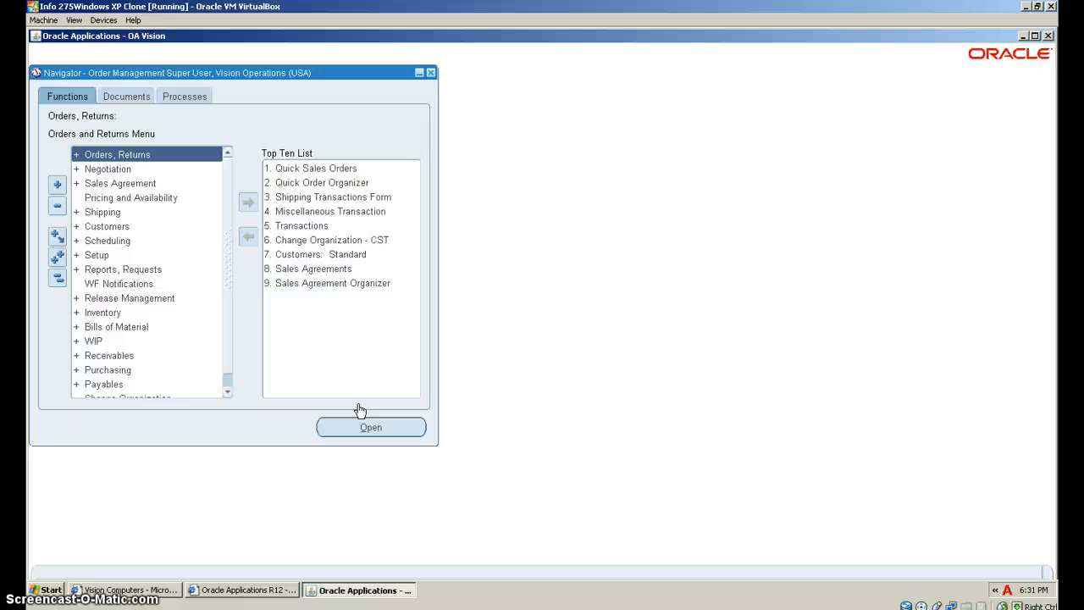
Step: Bring up the Find search for existing price lists in the Price Lists form
left_click(370, 427)
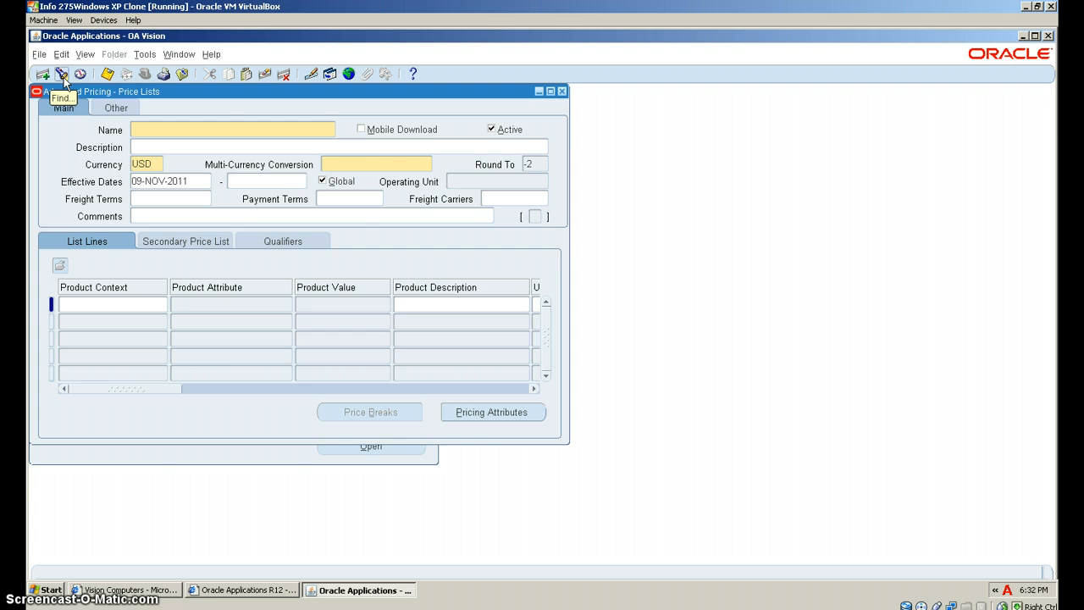
left_click(64, 76)
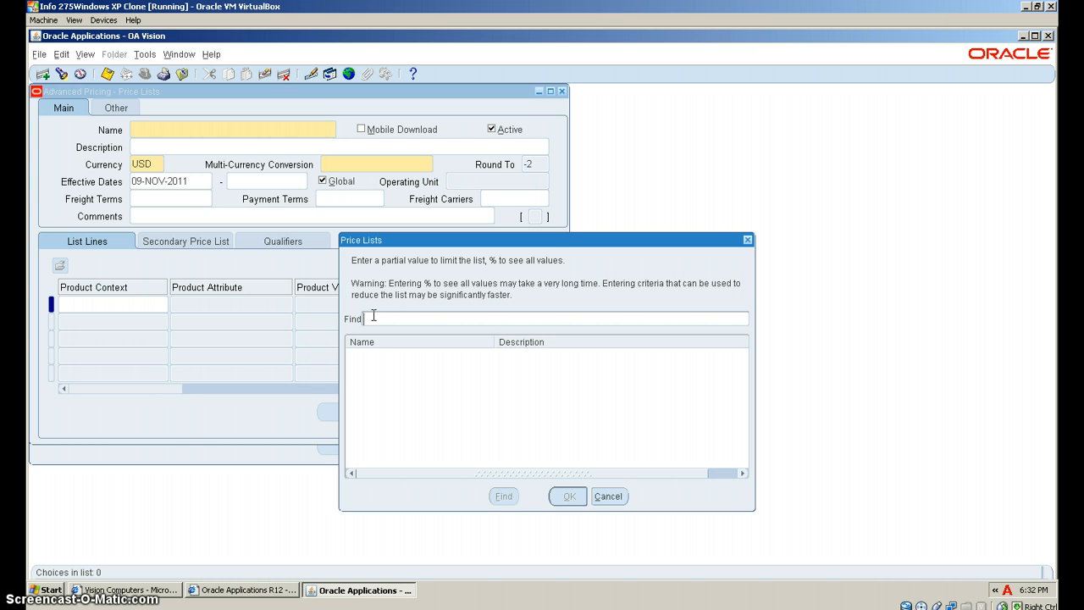
Step: Find price lists matching XZ% and load XZ-New Corporate into the Price Lists form
type("XZ")
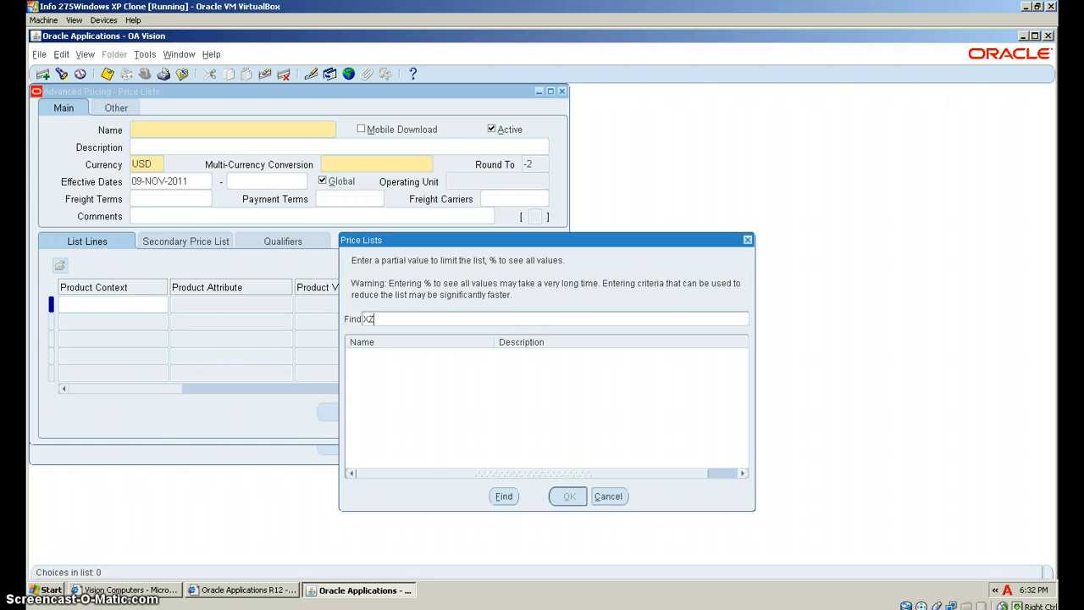
mouse_move(386, 319)
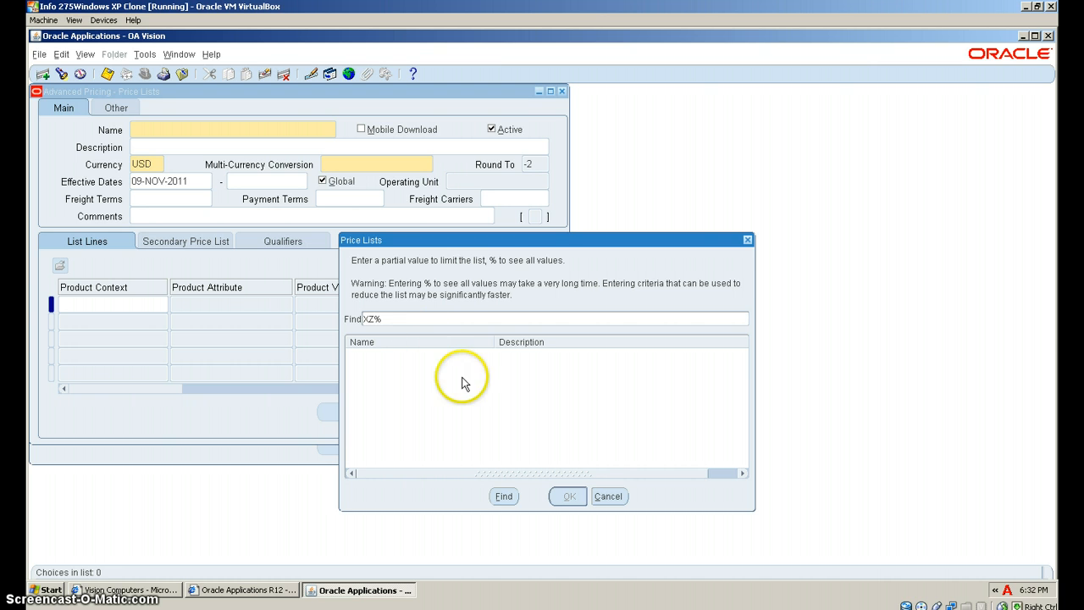
left_click(505, 496)
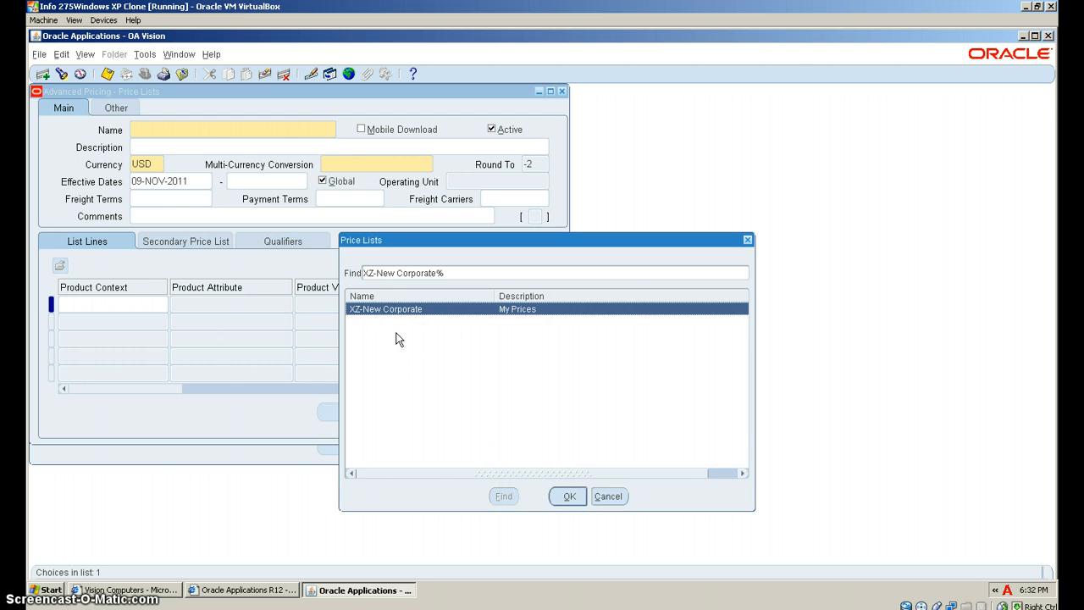
left_click(566, 497)
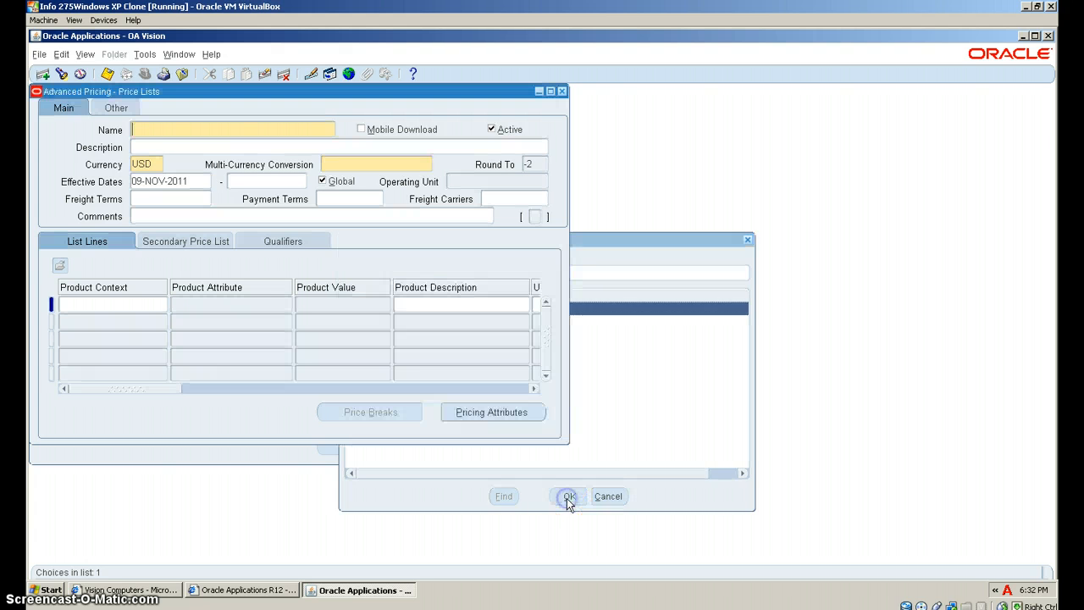
left_click(567, 497)
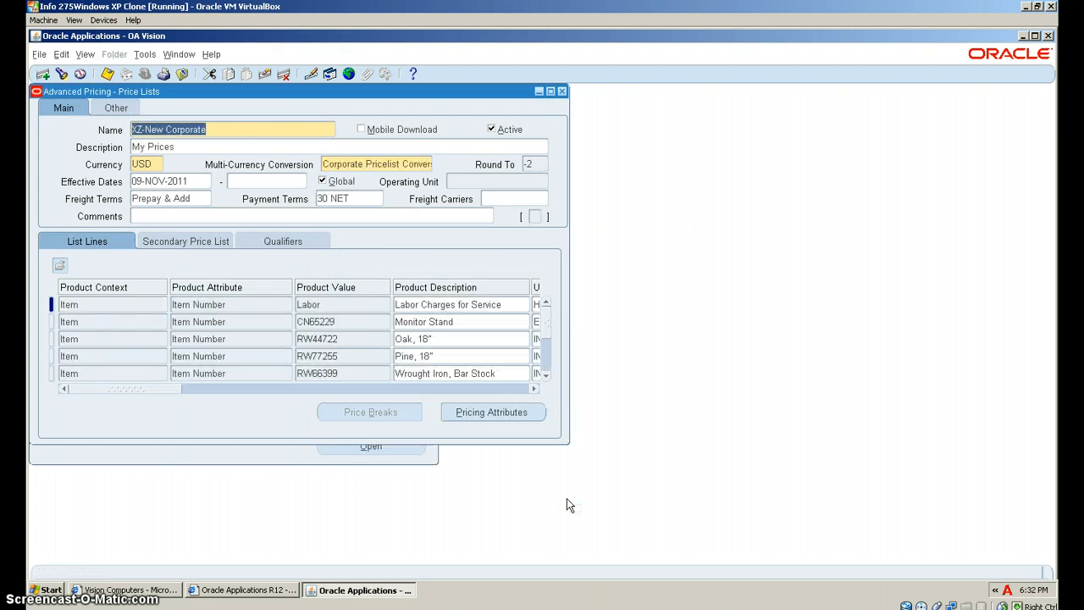
mouse_move(390, 501)
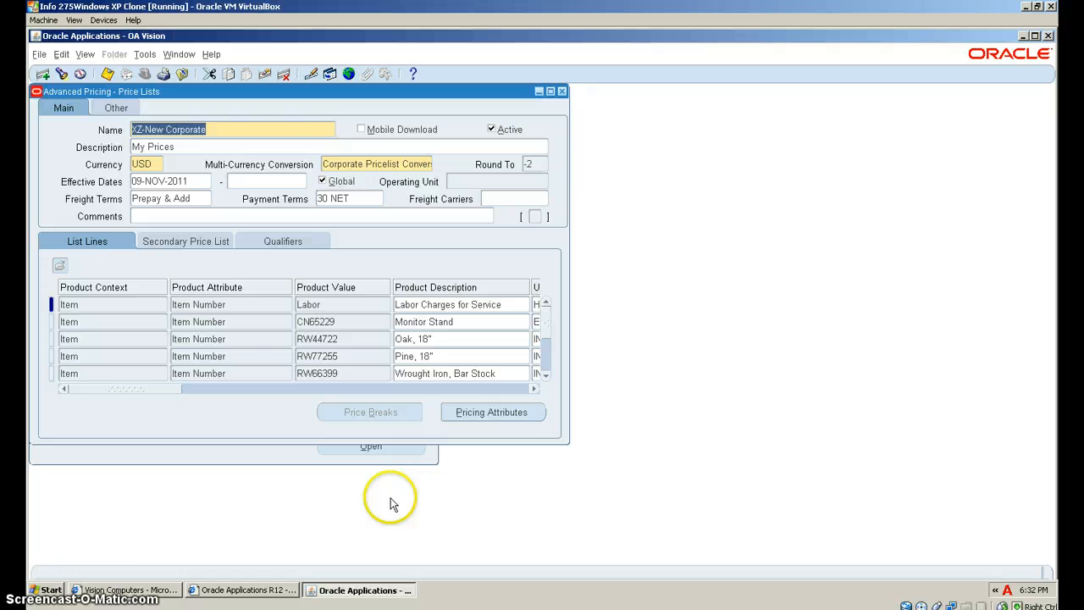
mouse_move(299, 466)
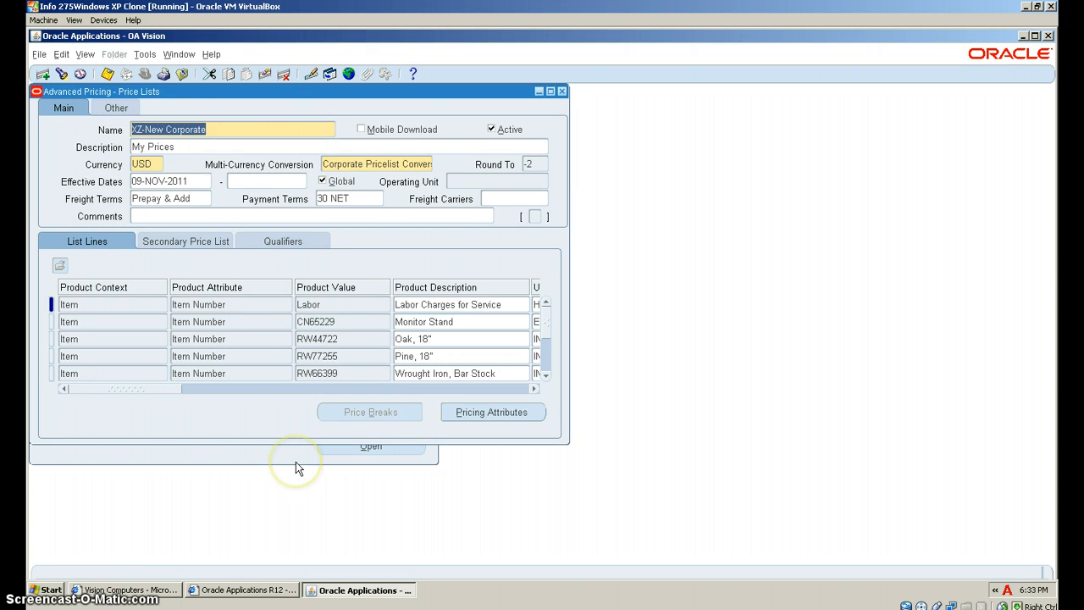